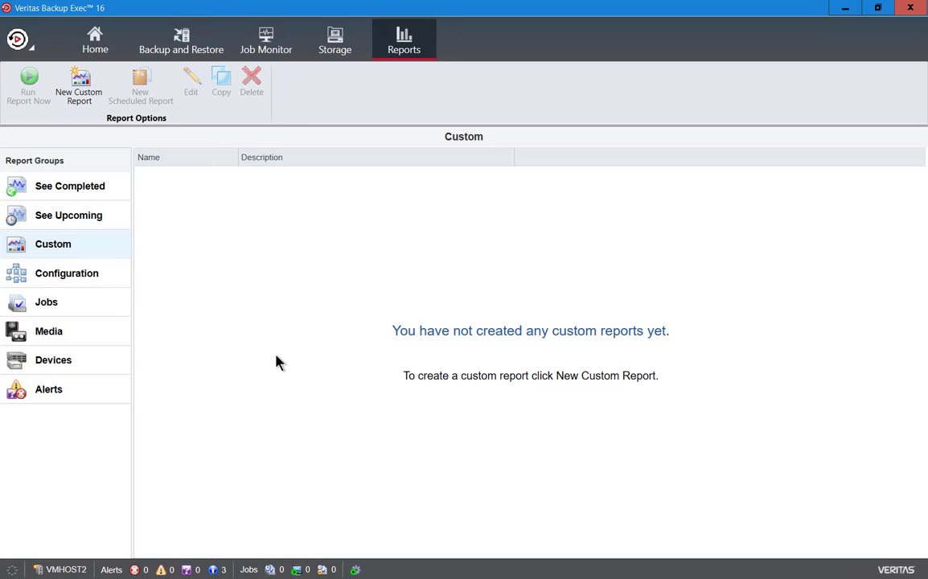
mouse_move(293, 355)
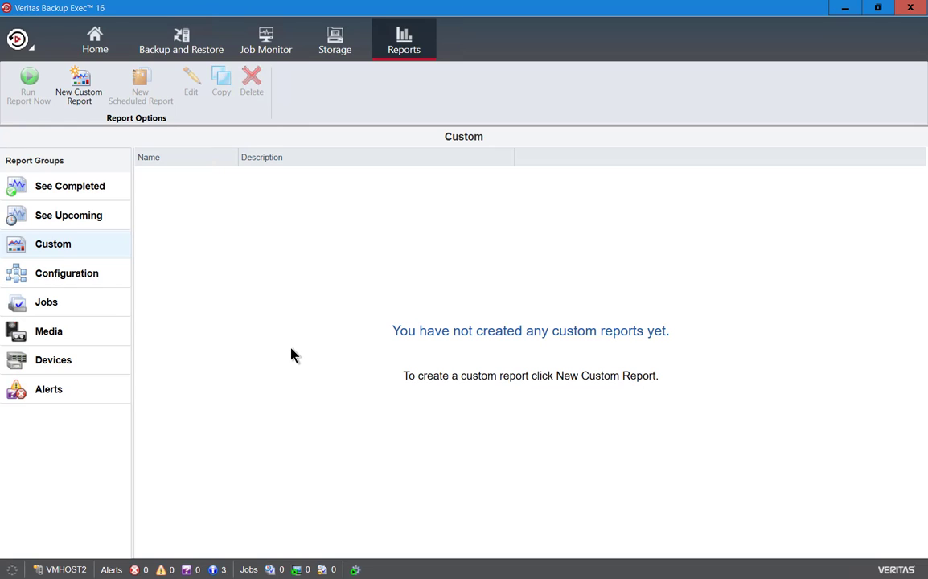
mouse_move(315, 204)
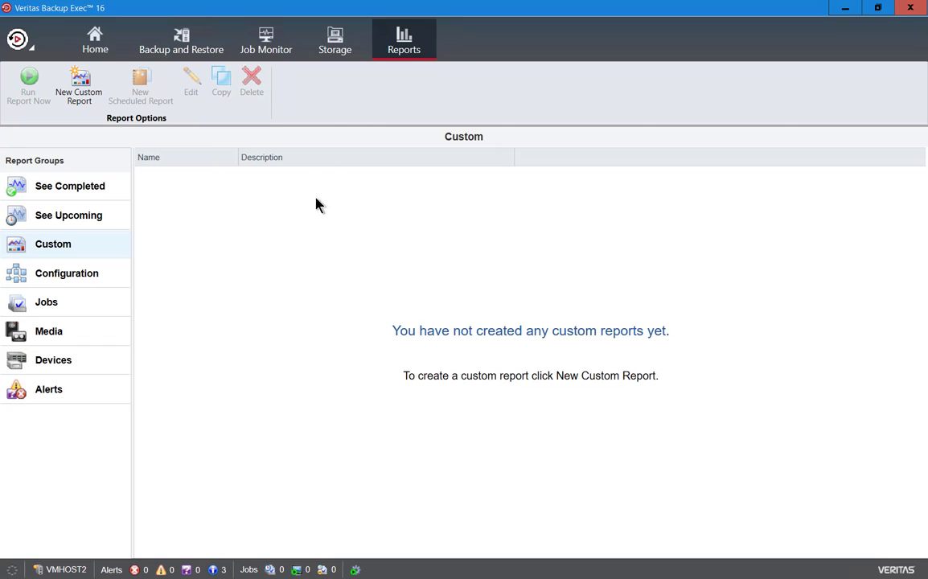
Step: Switch to the Storage area, which reports no storage configured yet
click(335, 40)
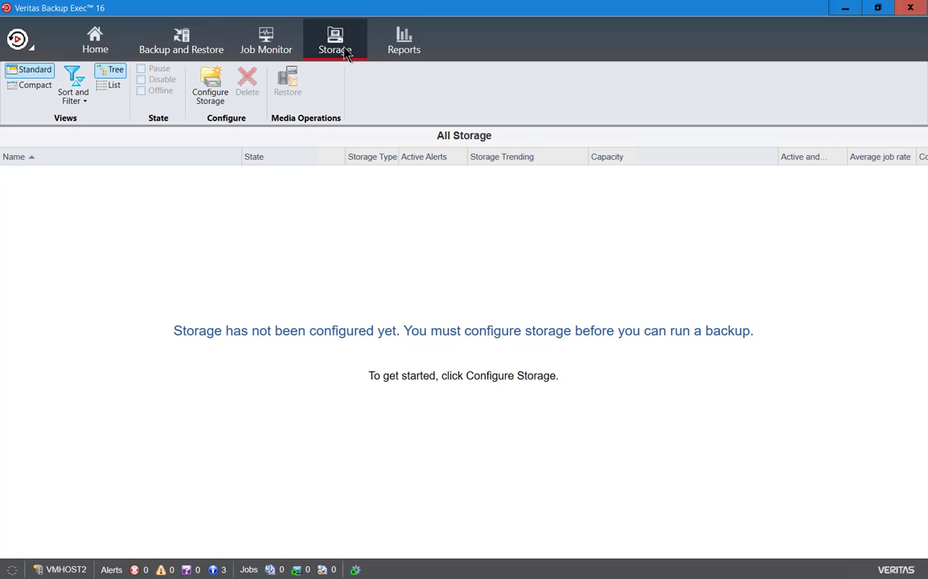
mouse_move(337, 256)
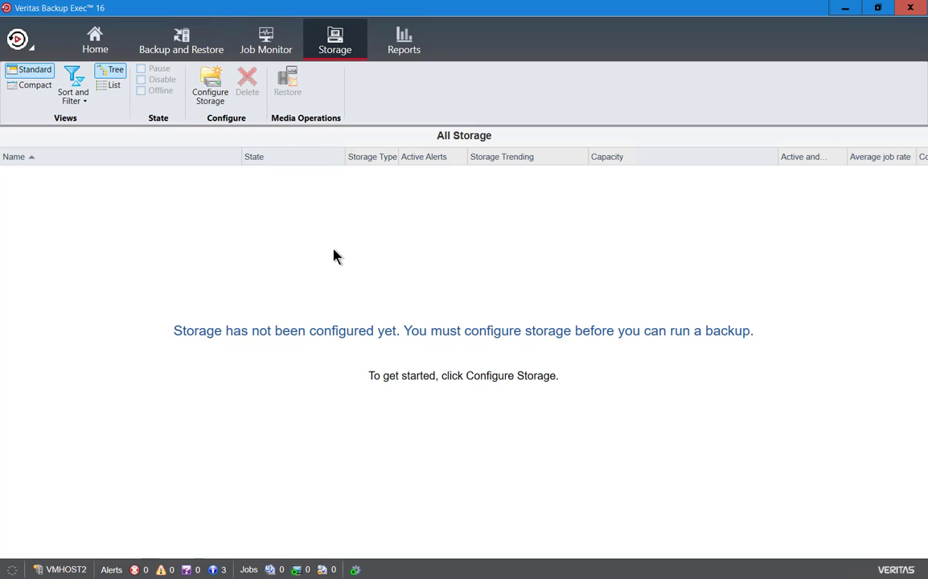
mouse_move(211, 86)
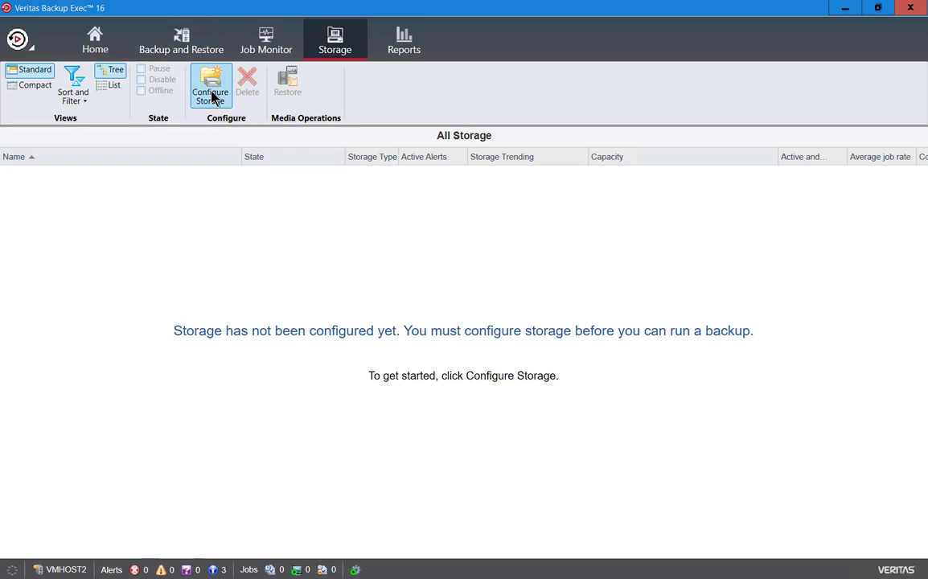
mouse_move(322, 225)
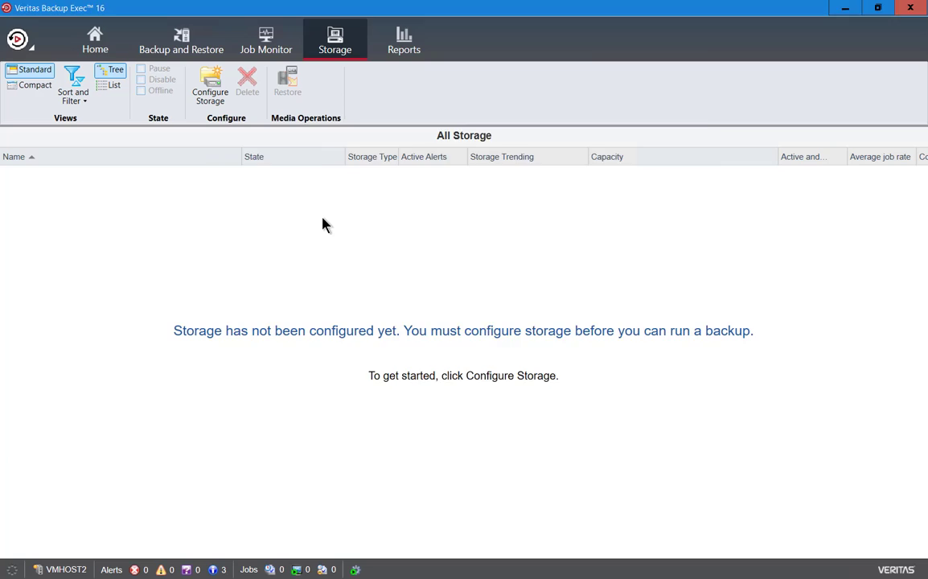
Step: Start the Configure Storage wizard and continue with Disk-based storage
click(209, 84)
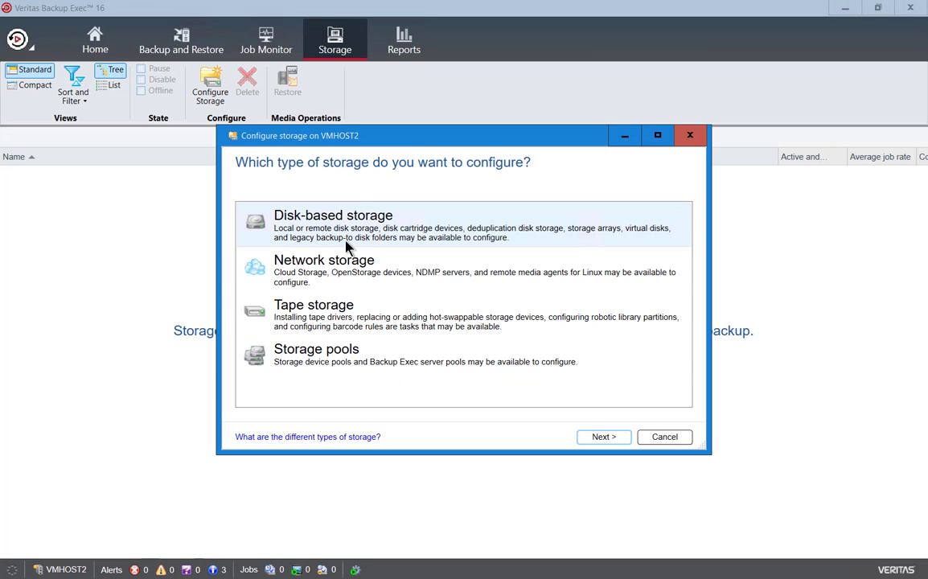
mouse_move(370, 239)
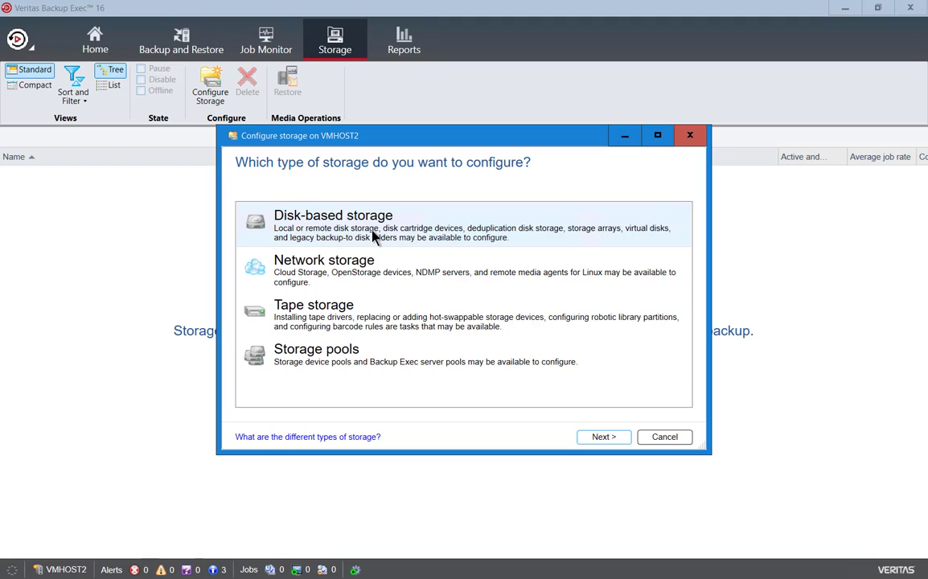
mouse_move(400, 263)
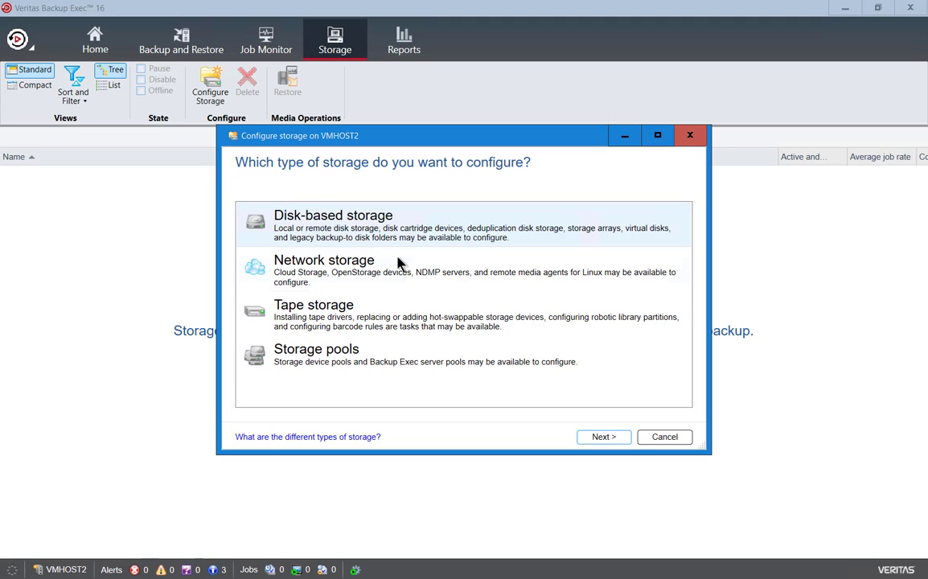
mouse_move(424, 281)
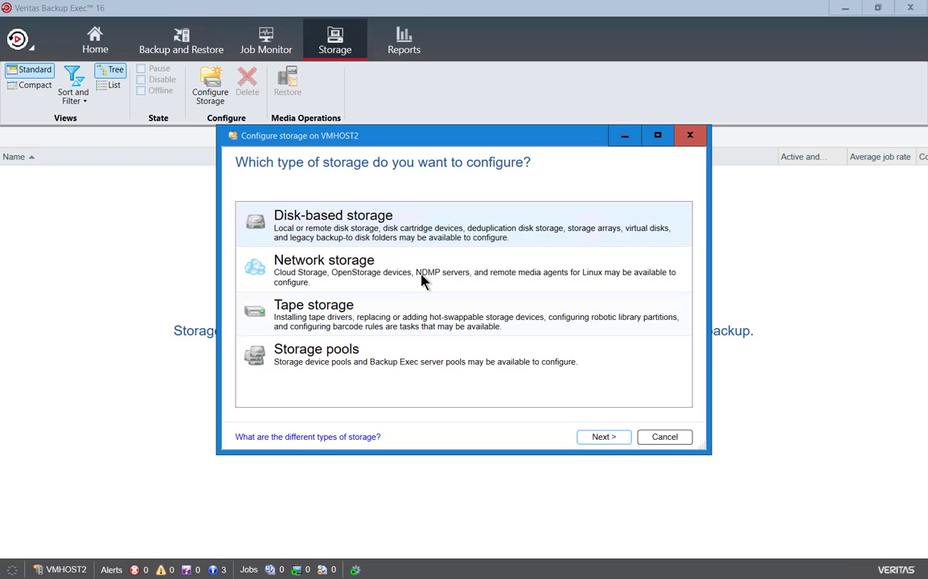
mouse_move(434, 228)
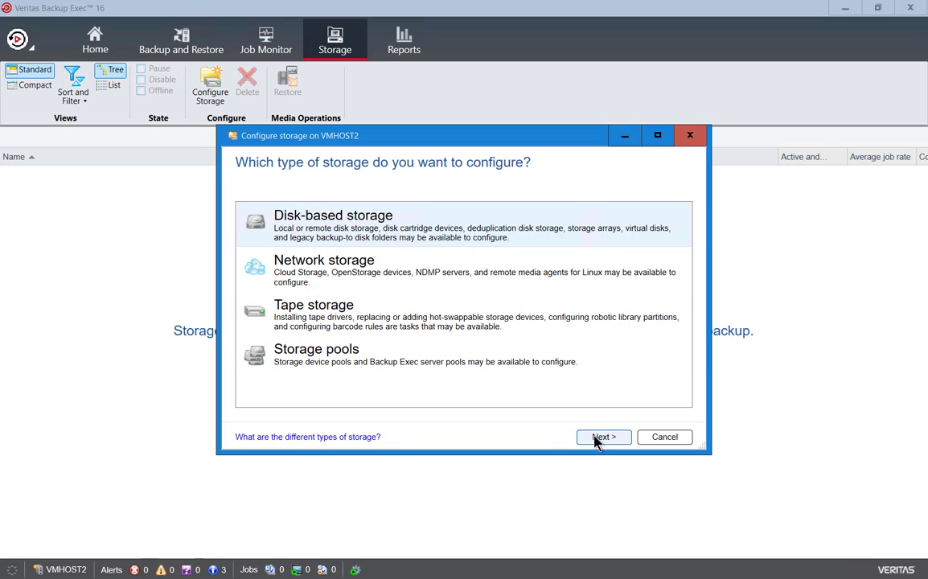
click(602, 438)
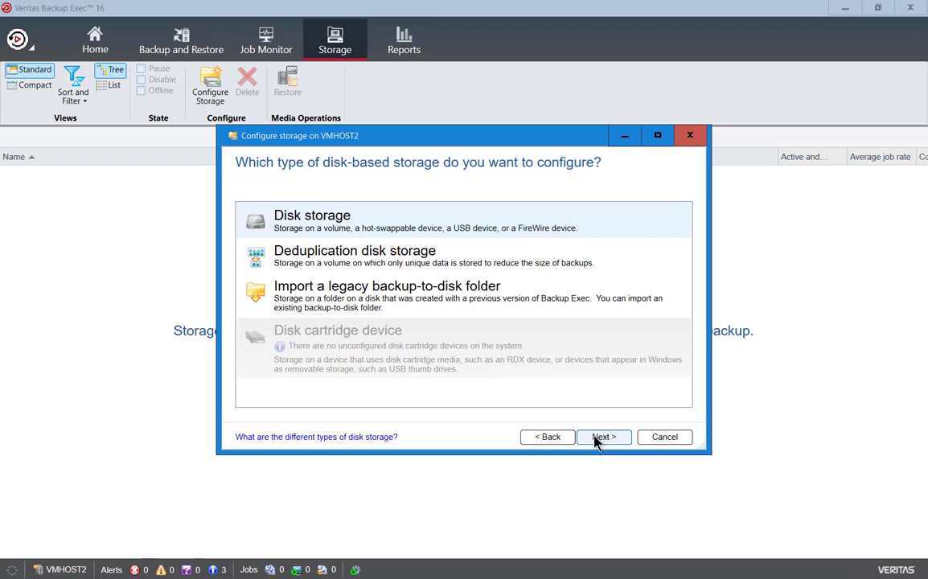
mouse_move(424, 229)
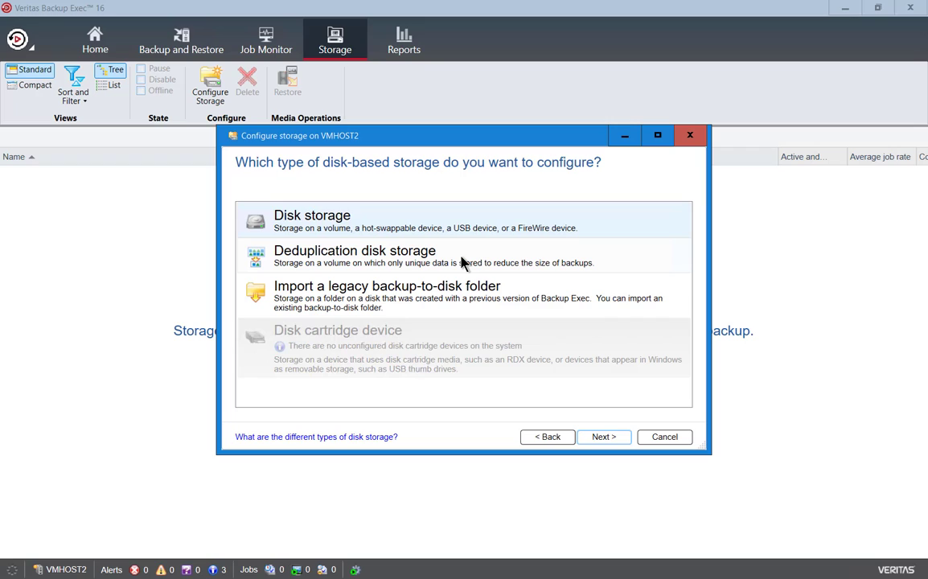
mouse_move(491, 325)
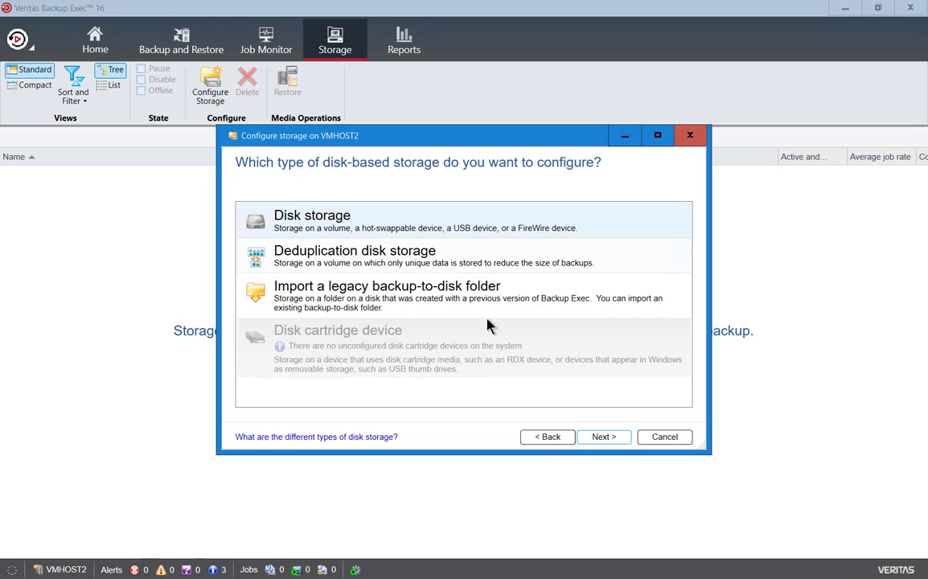
Step: Choose plain Disk storage, keep the name Disk storage 0001 and give it description USB
click(602, 438)
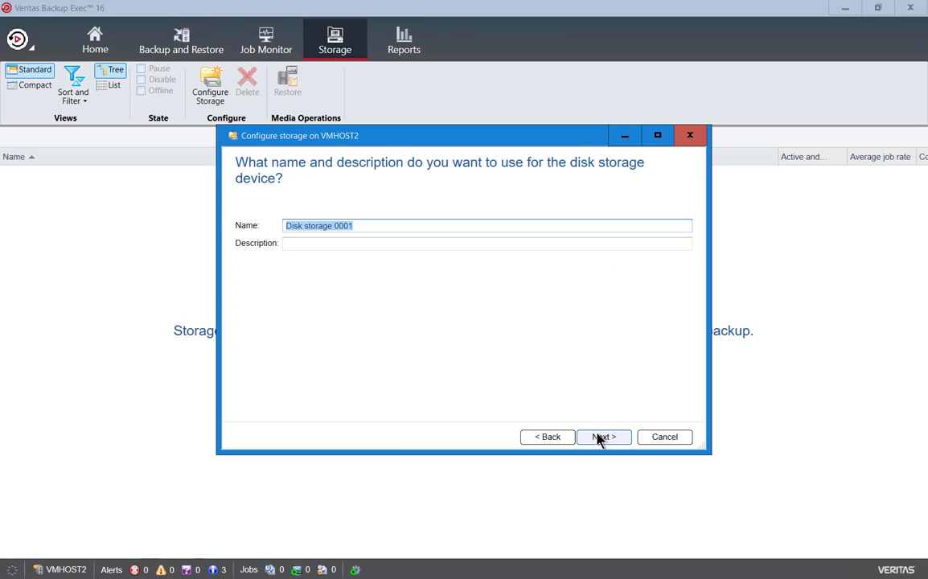
mouse_move(379, 328)
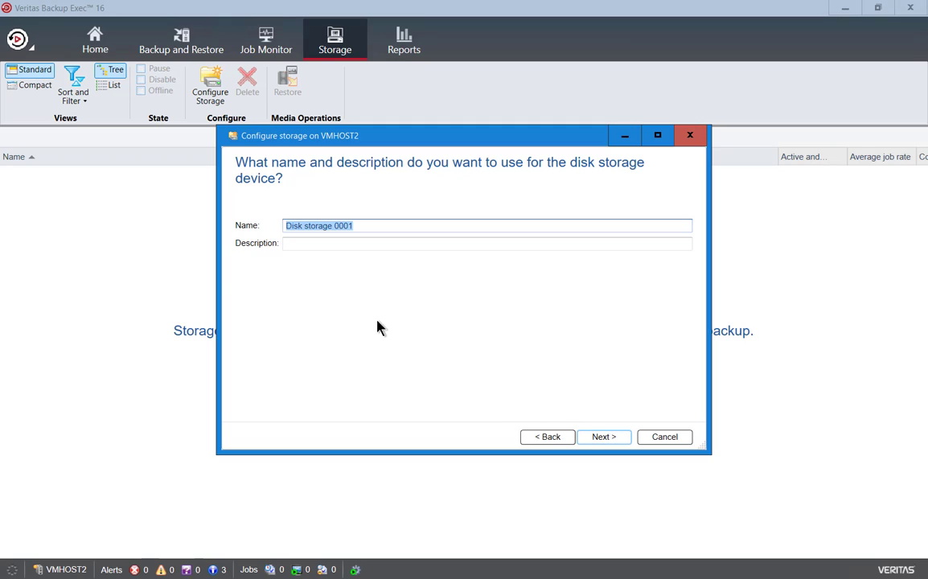
click(486, 243)
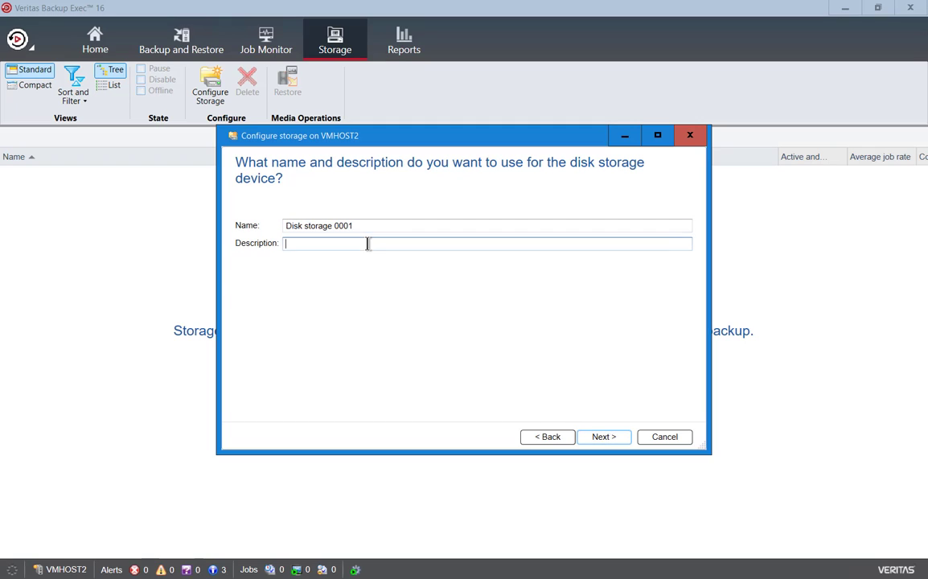
text(USB)
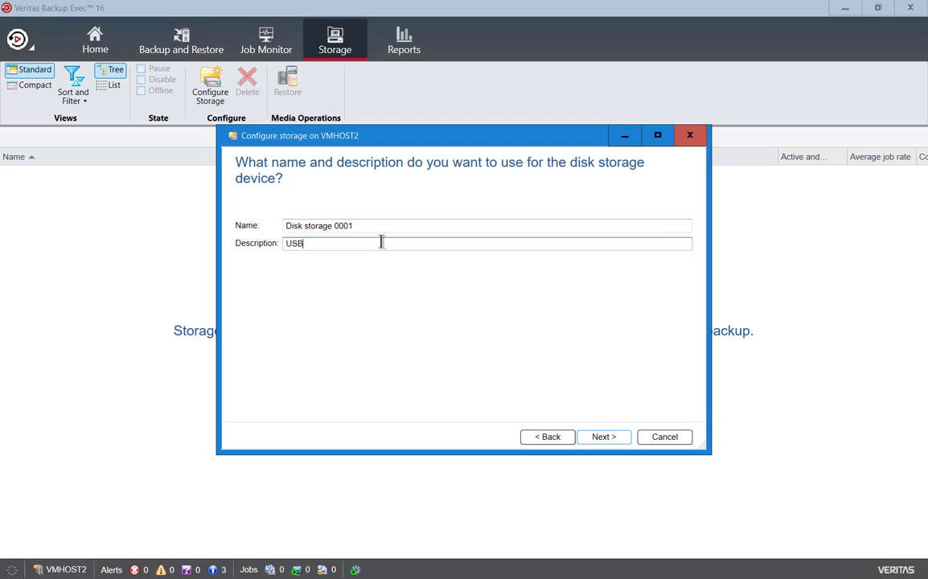
click(603, 437)
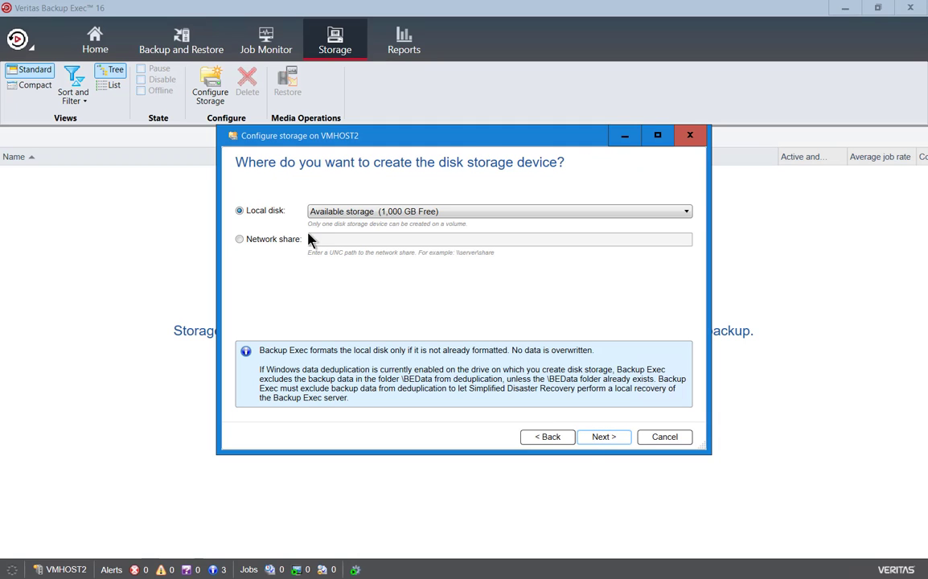
Step: List the available local disks for the storage location
click(685, 210)
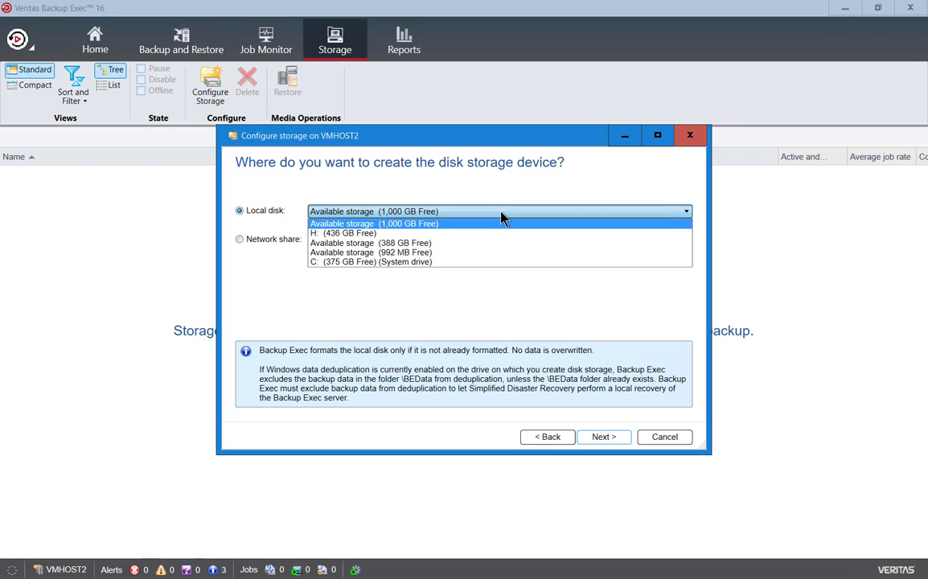
mouse_move(497, 238)
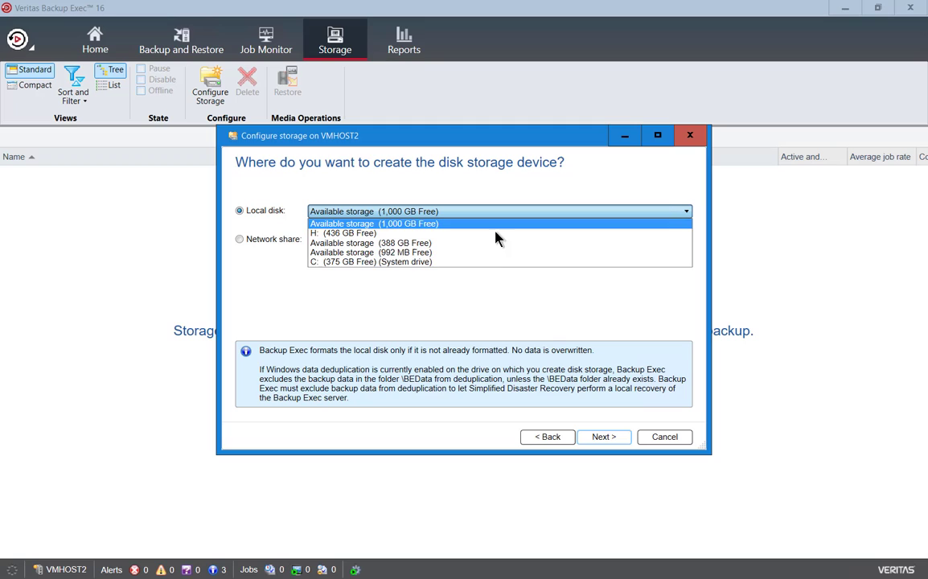
mouse_move(370, 260)
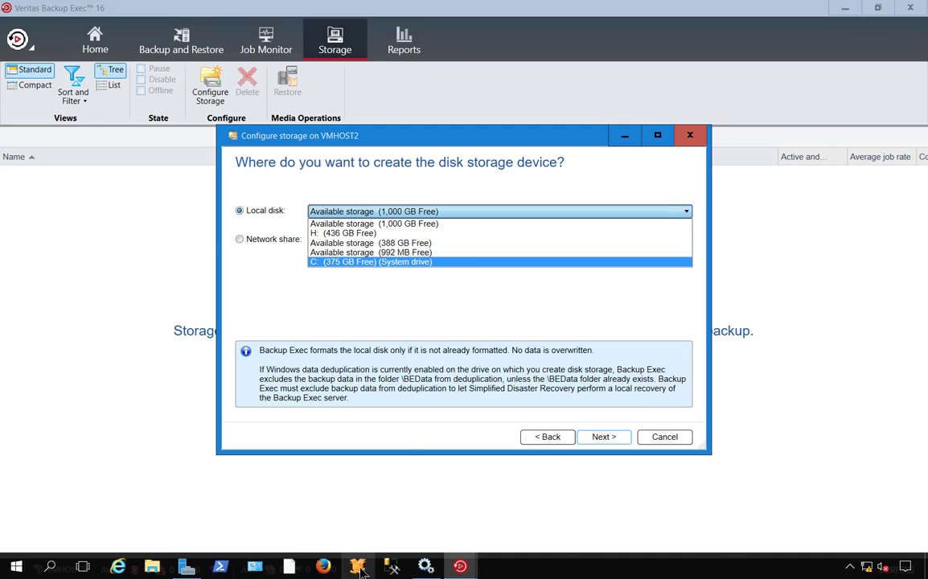
click(151, 566)
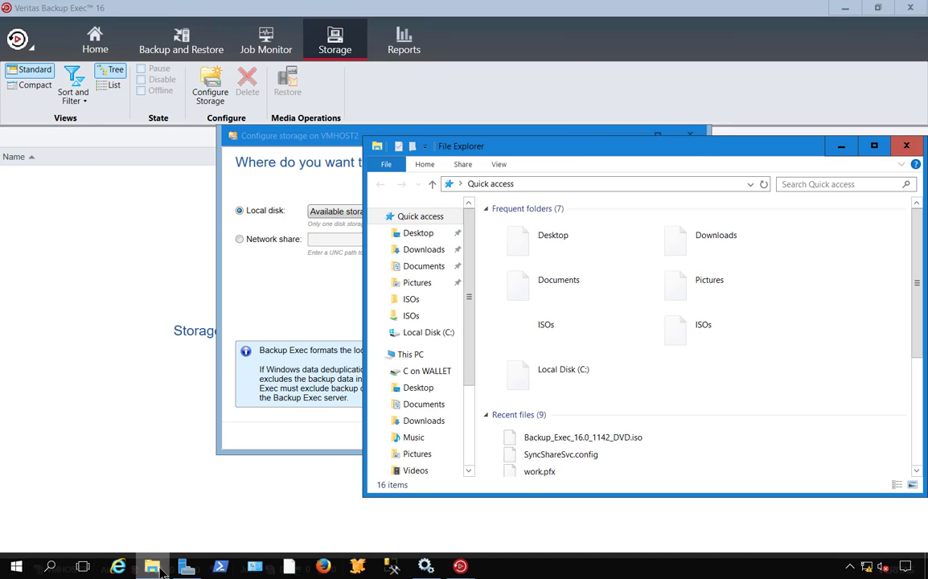
click(410, 354)
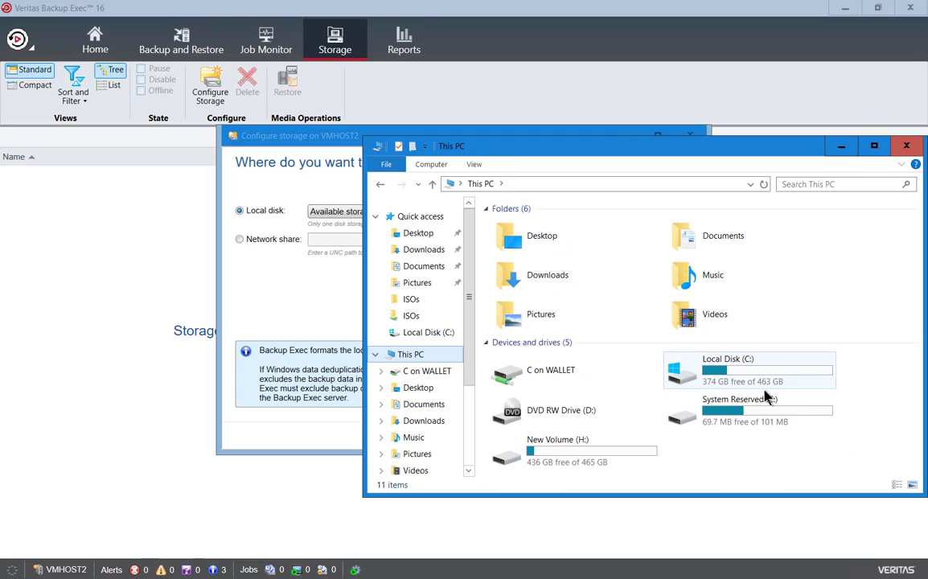
click(556, 453)
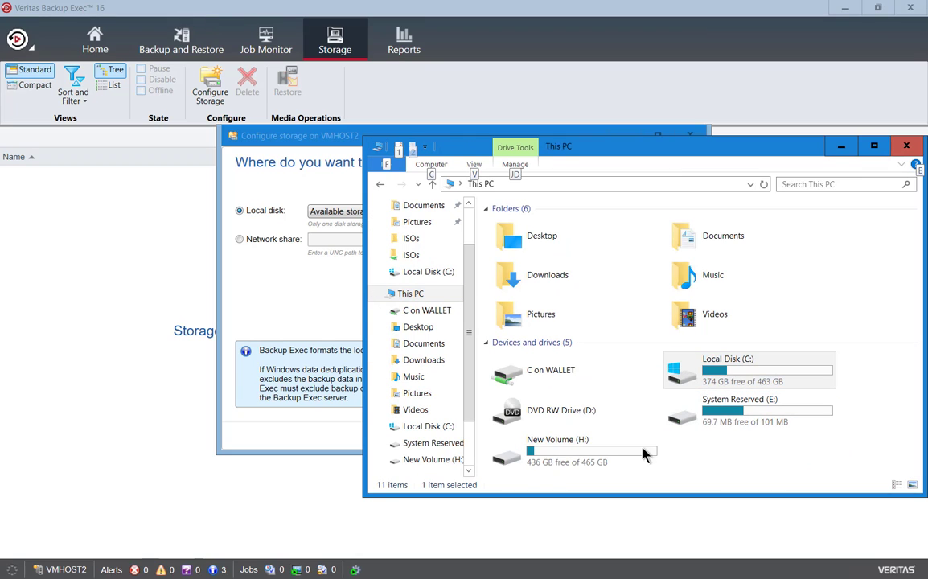
click(563, 451)
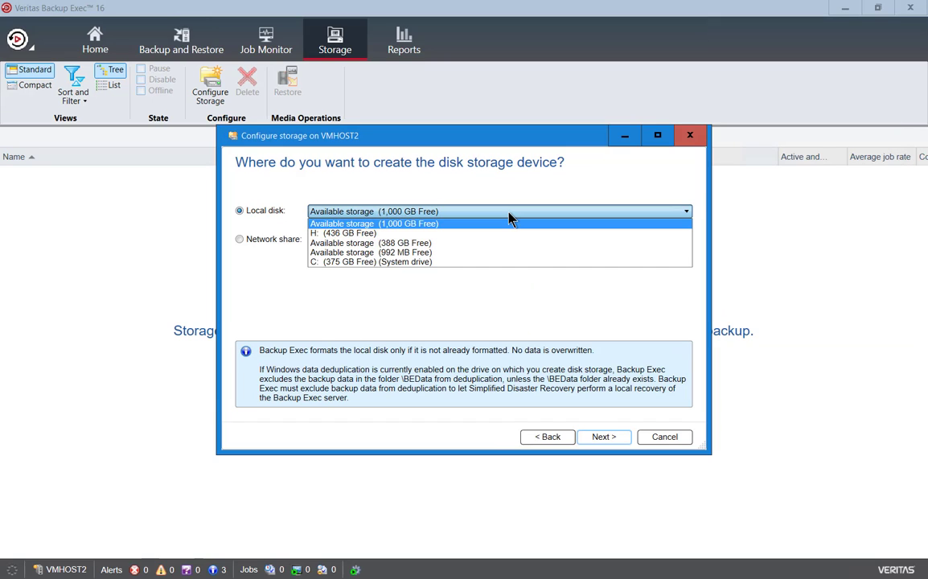
mouse_move(479, 252)
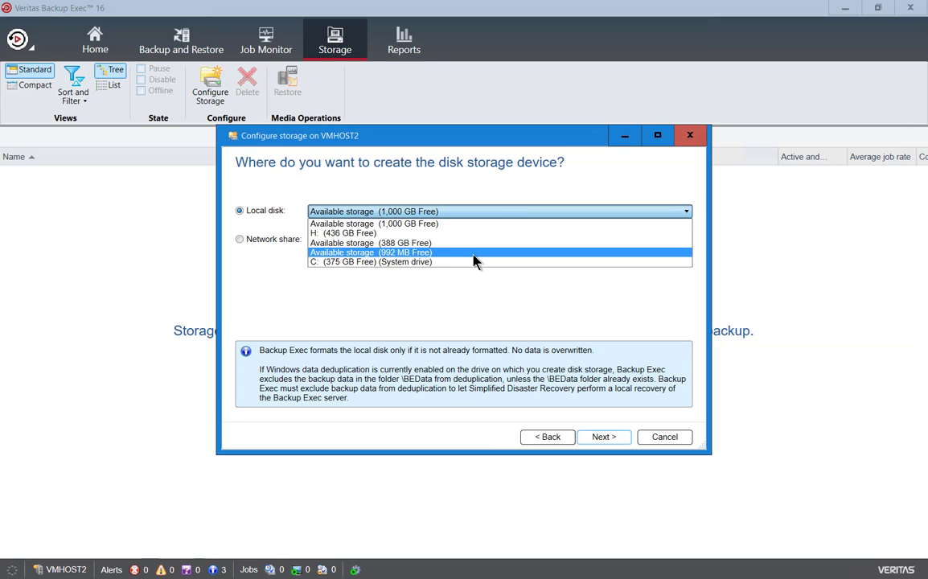
mouse_move(474, 242)
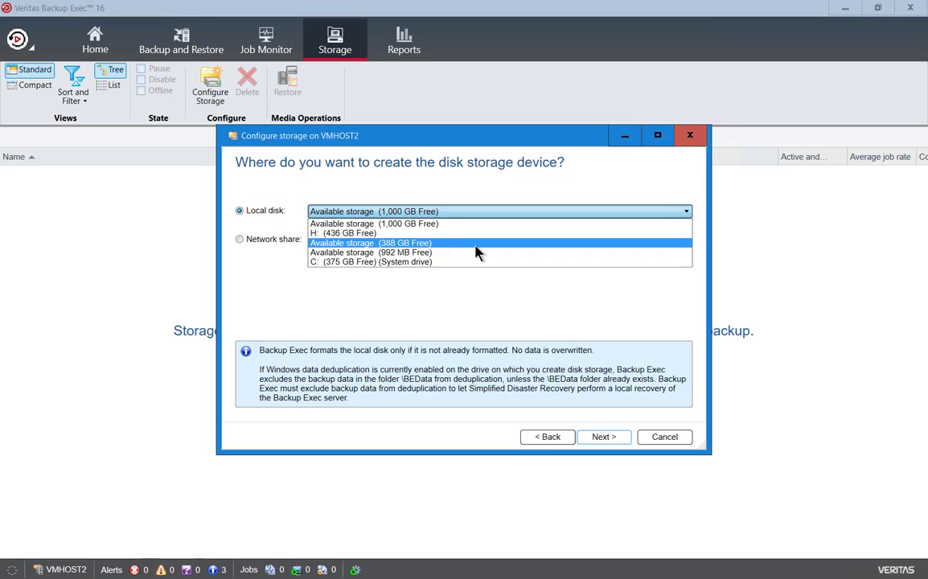
mouse_move(476, 251)
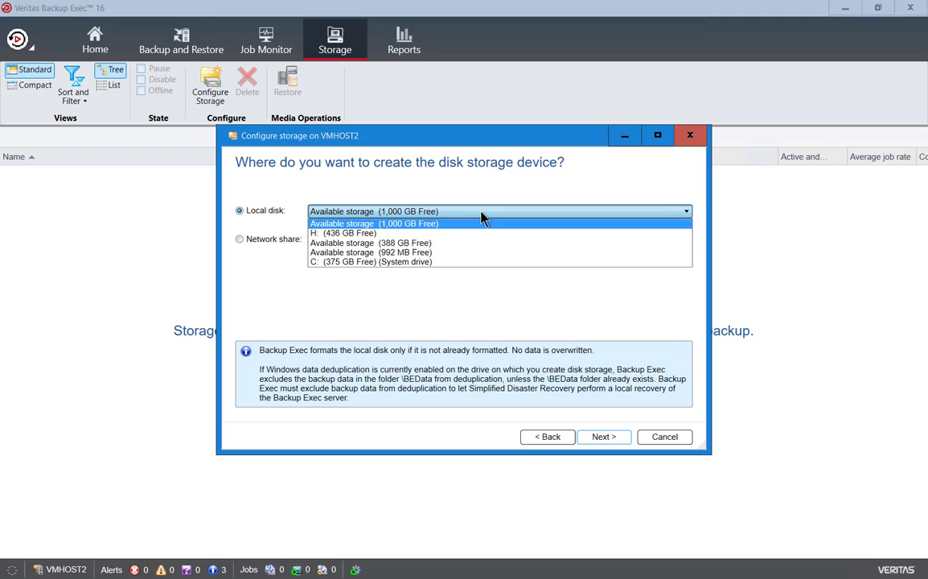
Step: Choose H: (436 GB free) as the local disk for the device
click(343, 232)
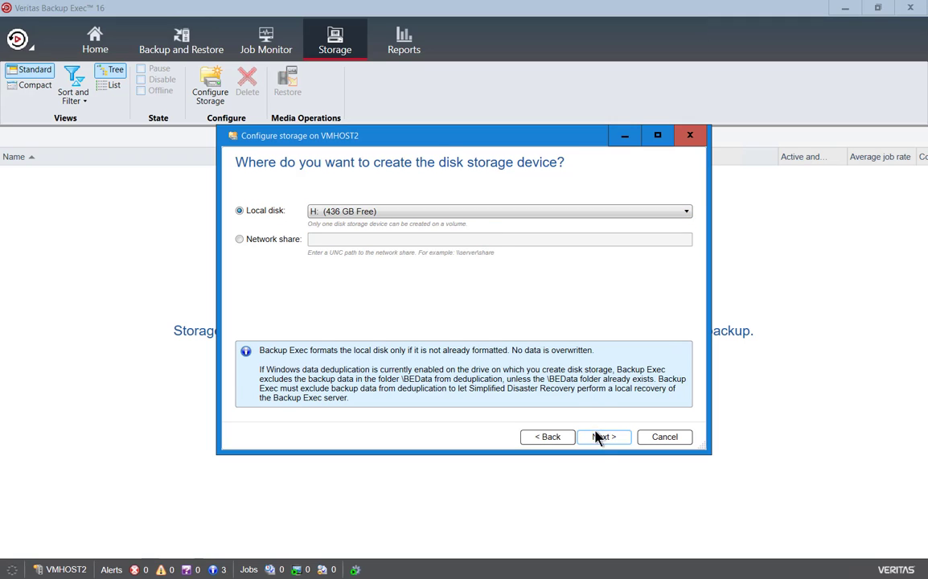
Step: Keep concurrent write operations at 2 and continue to the configuration summary
click(603, 437)
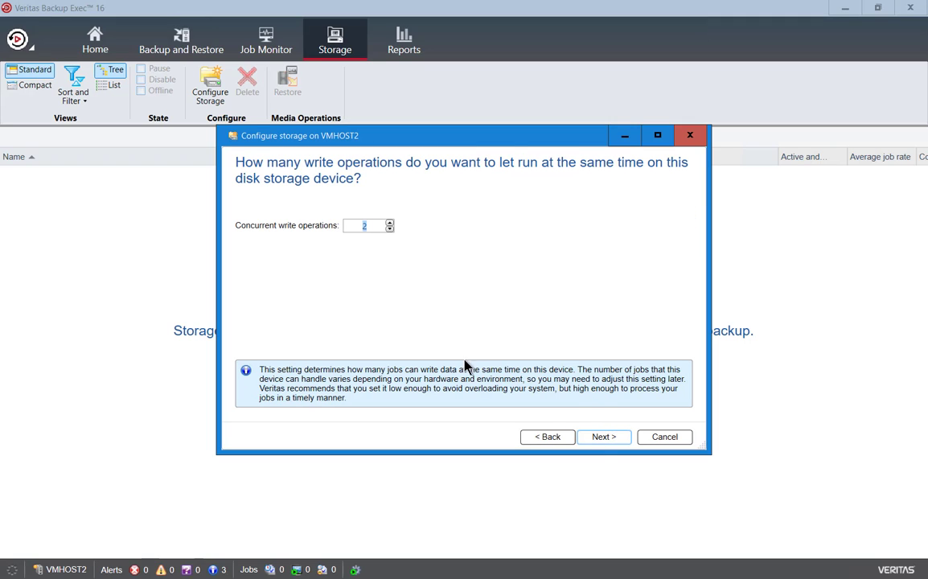
mouse_move(386, 263)
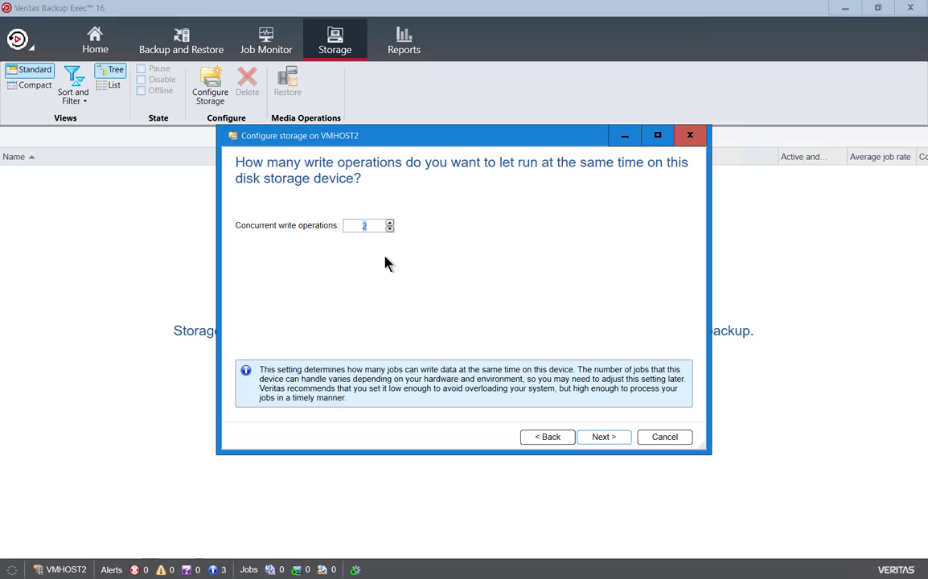
mouse_move(392, 254)
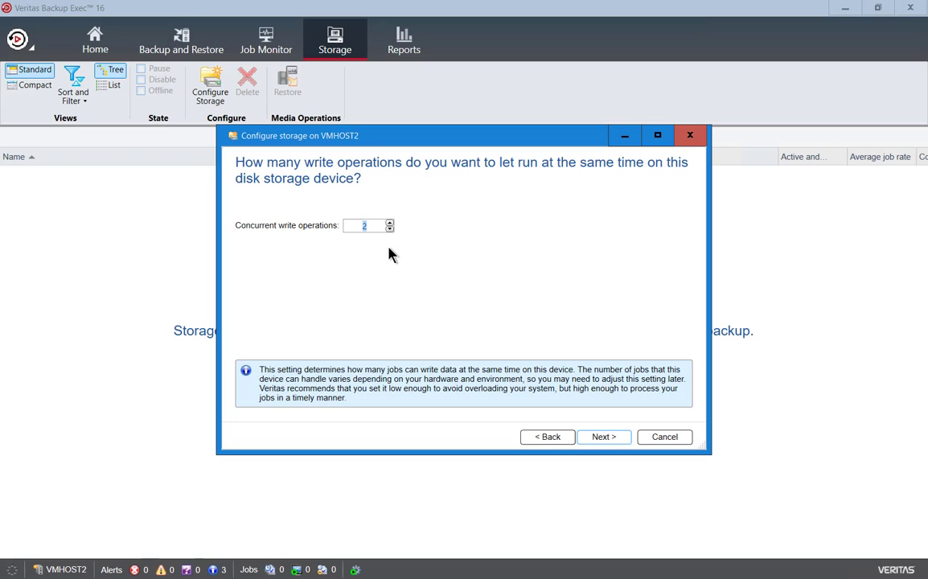
mouse_move(405, 267)
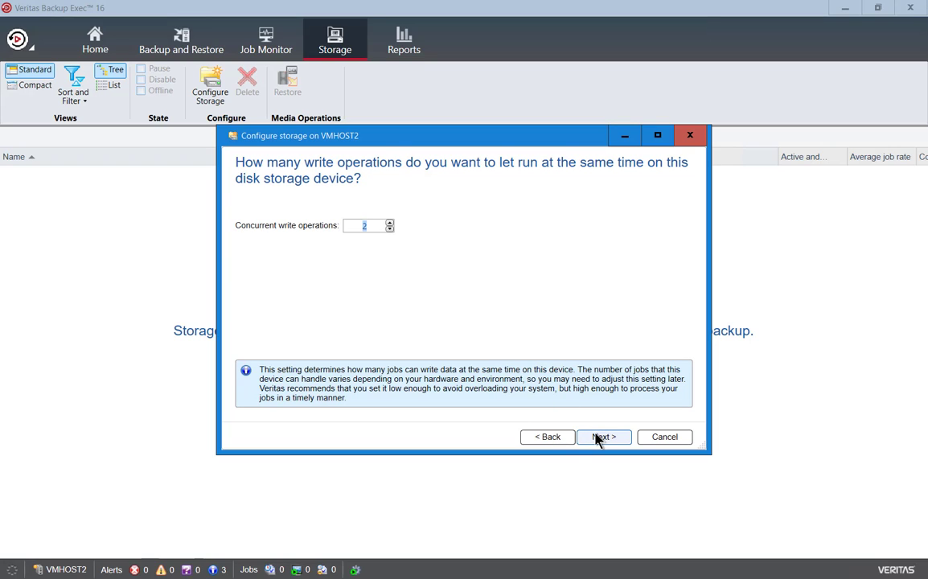
click(602, 437)
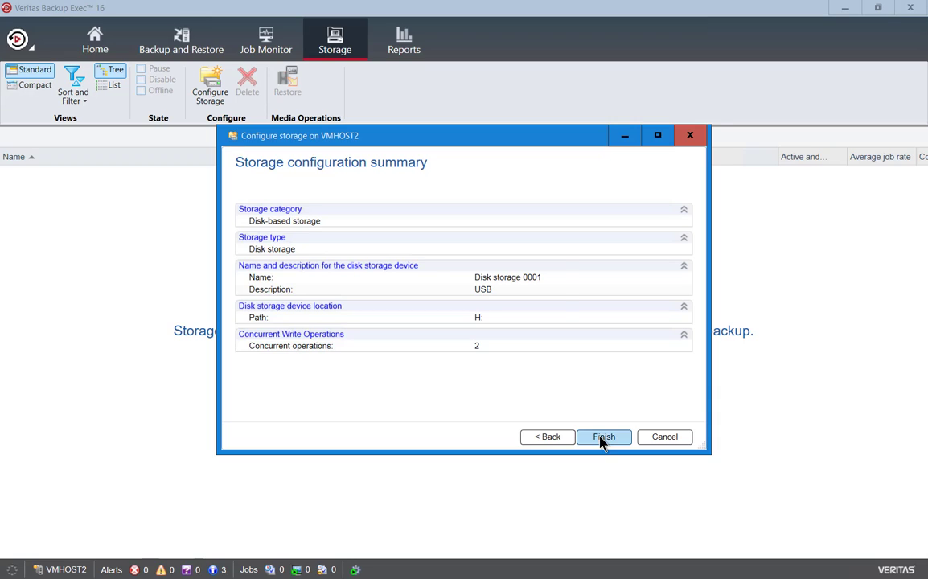
Step: Finish creating Disk storage 0001 on H:, dismiss the notice and select the new device
click(603, 437)
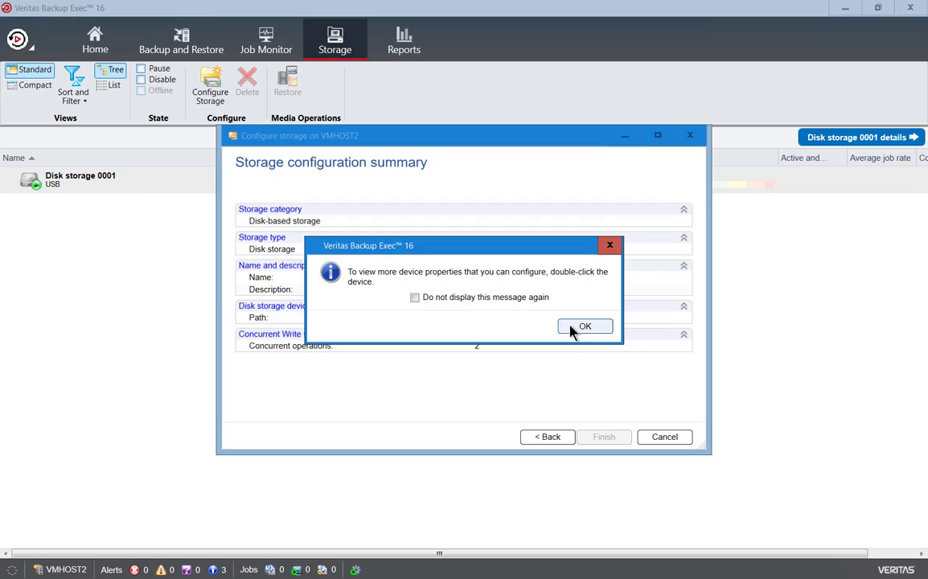
click(585, 324)
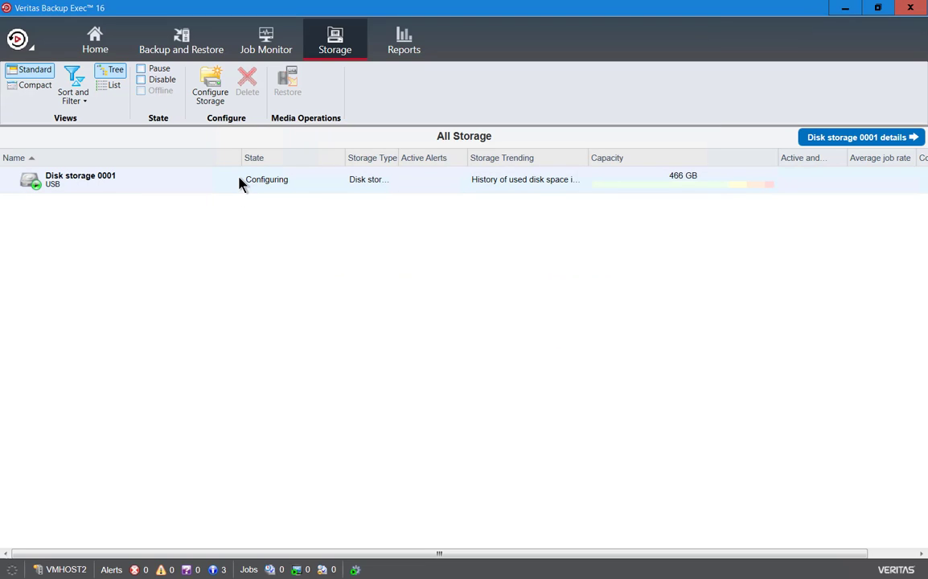
click(855, 137)
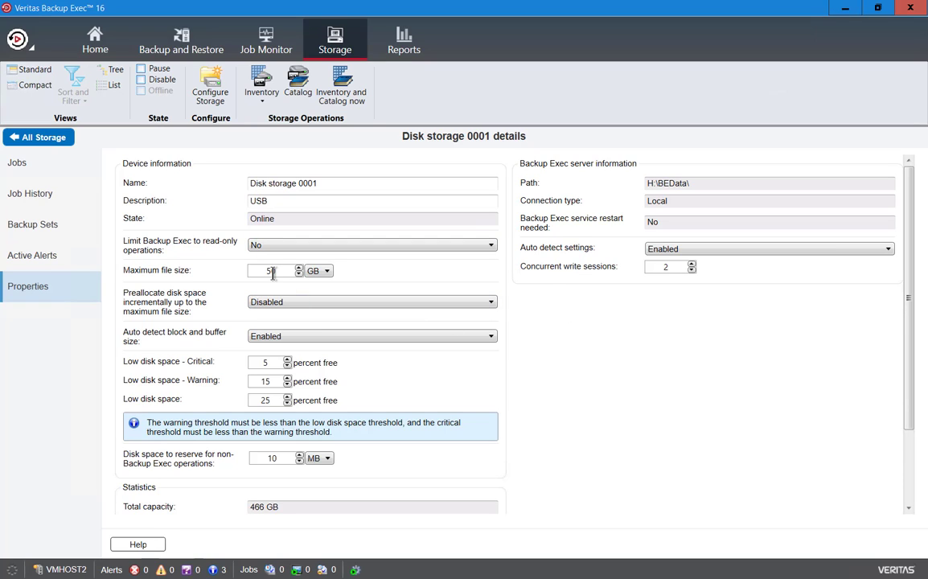
Step: Set the maximum file size of Disk storage 0001 to 50 GB
text(0)
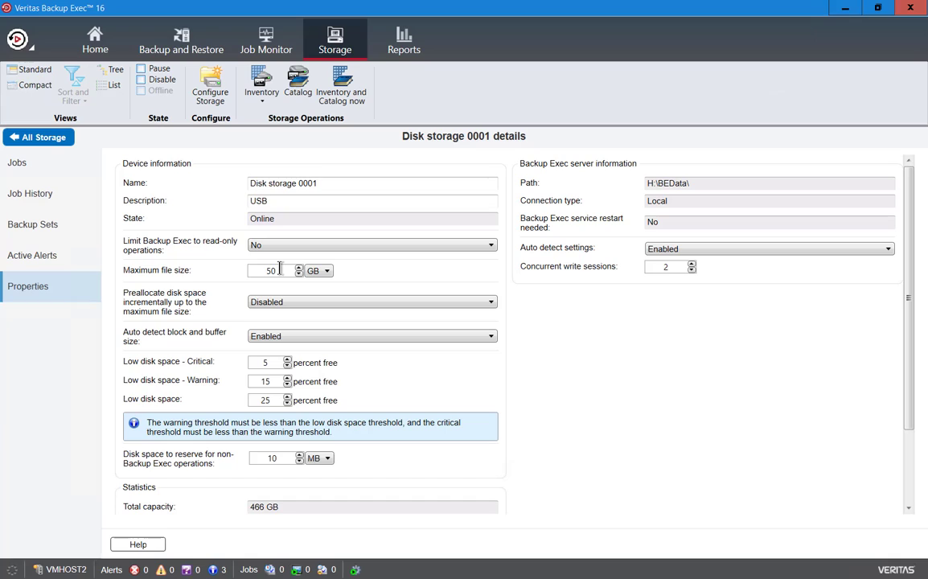
mouse_move(537, 328)
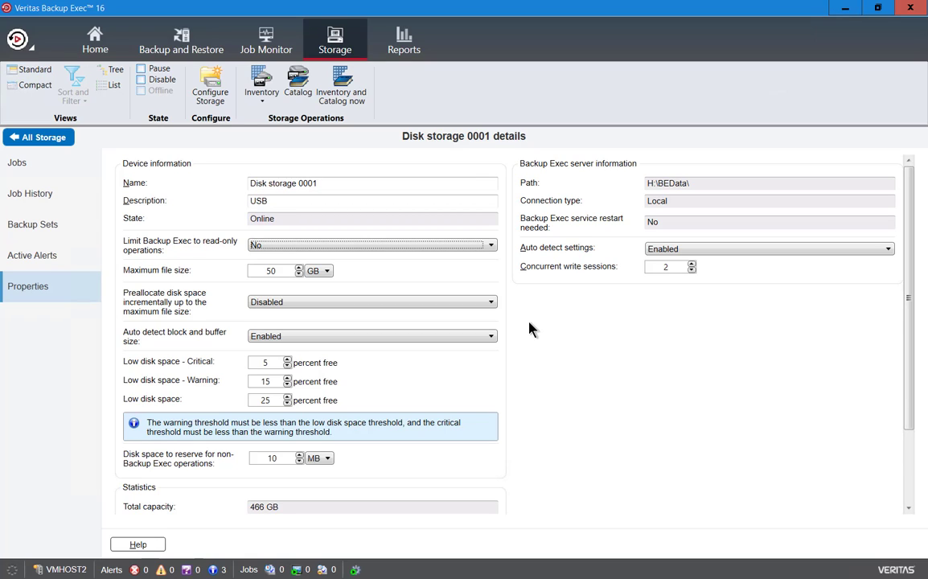
mouse_move(473, 376)
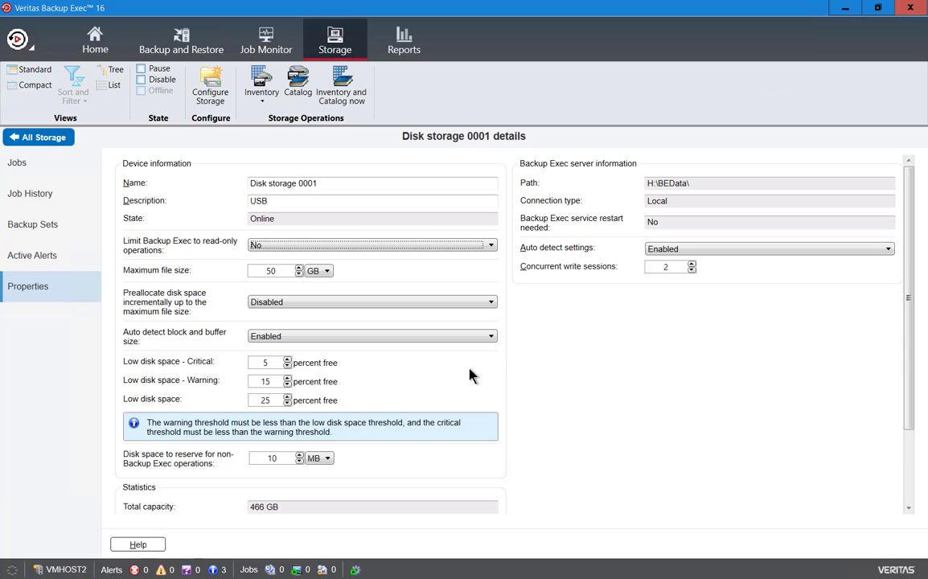
mouse_move(202, 395)
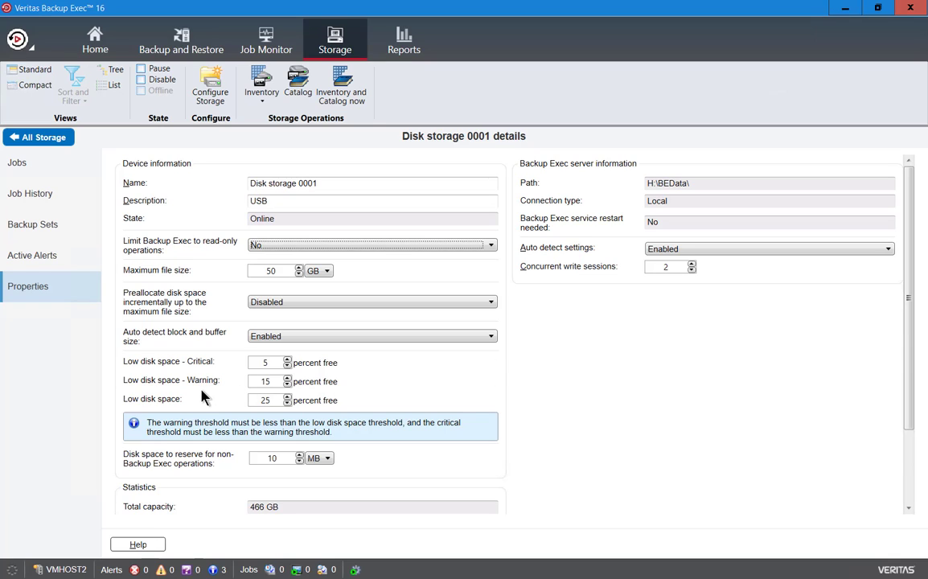
mouse_move(418, 392)
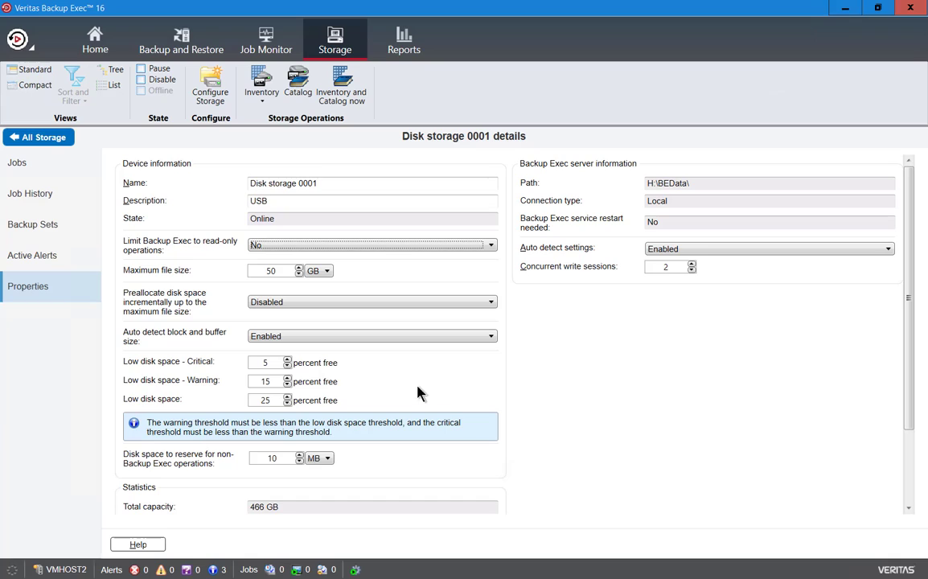
mouse_move(441, 394)
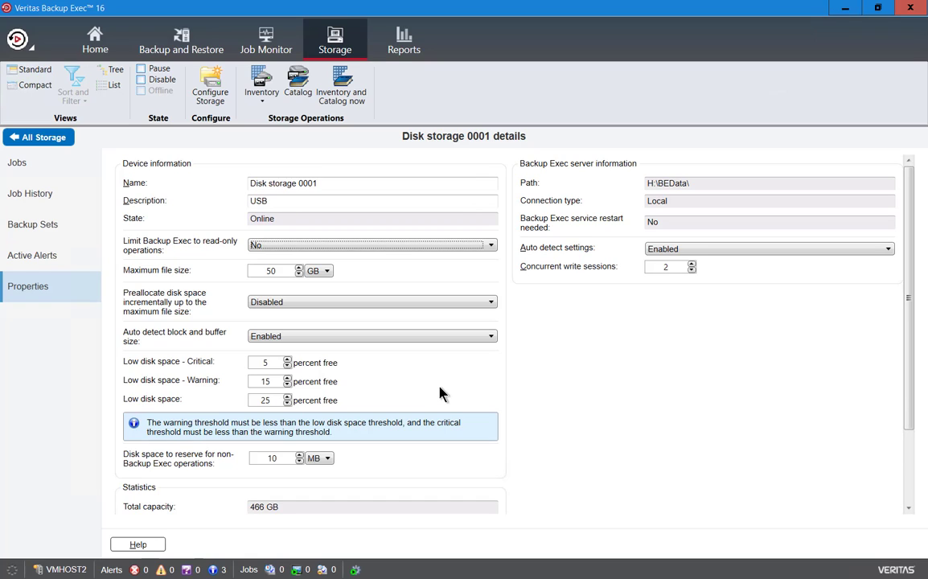
mouse_move(270, 408)
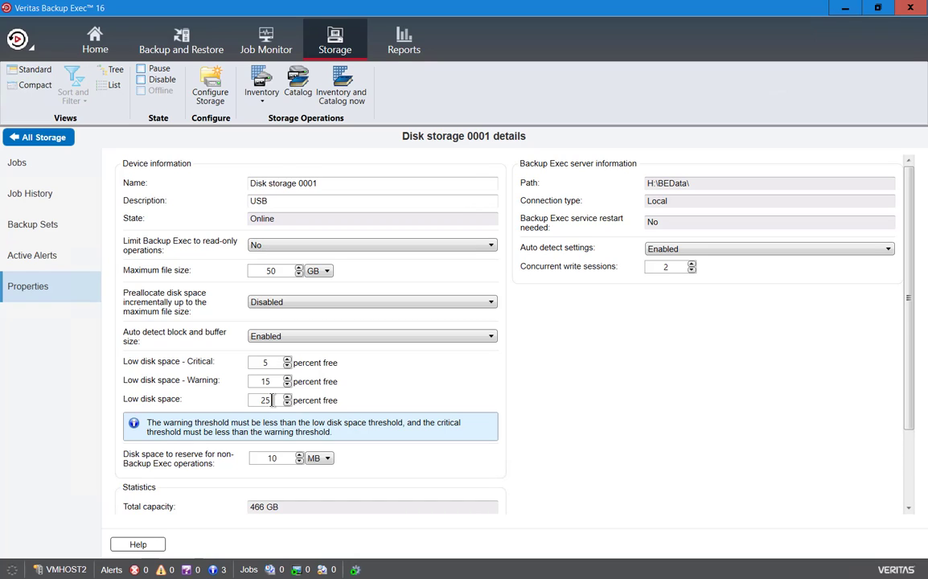
Step: Set the low disk space threshold to 5 percent free
triple_click(267, 399)
text(5)
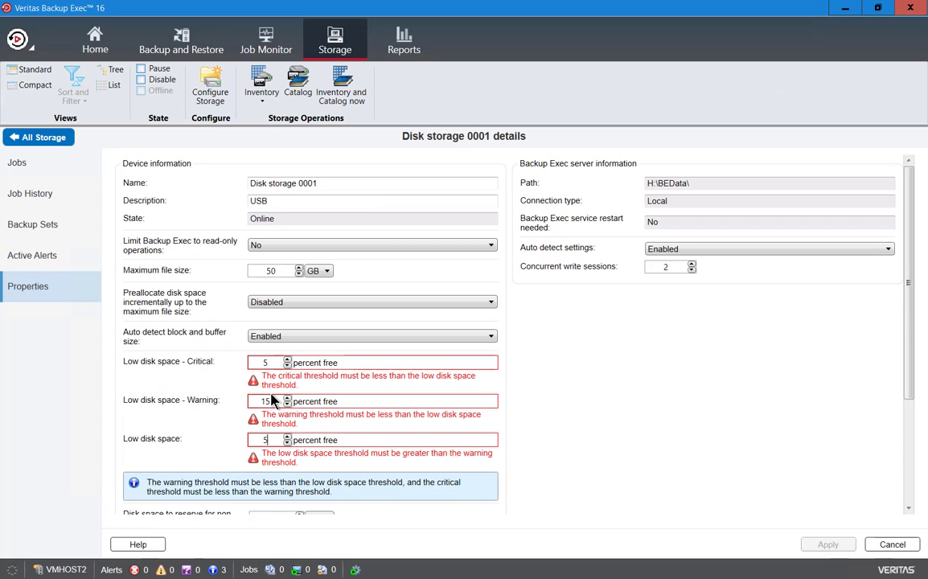
mouse_move(266, 418)
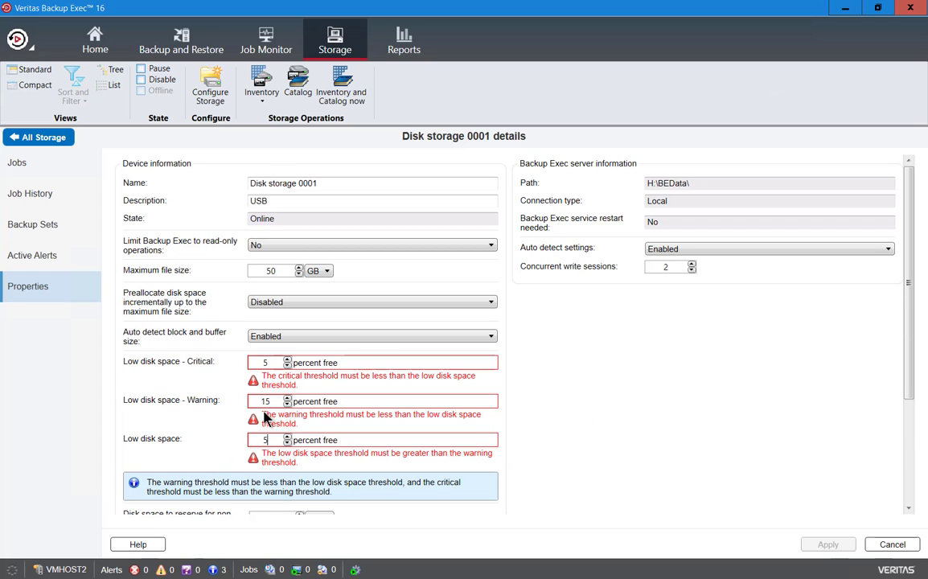
mouse_move(289, 376)
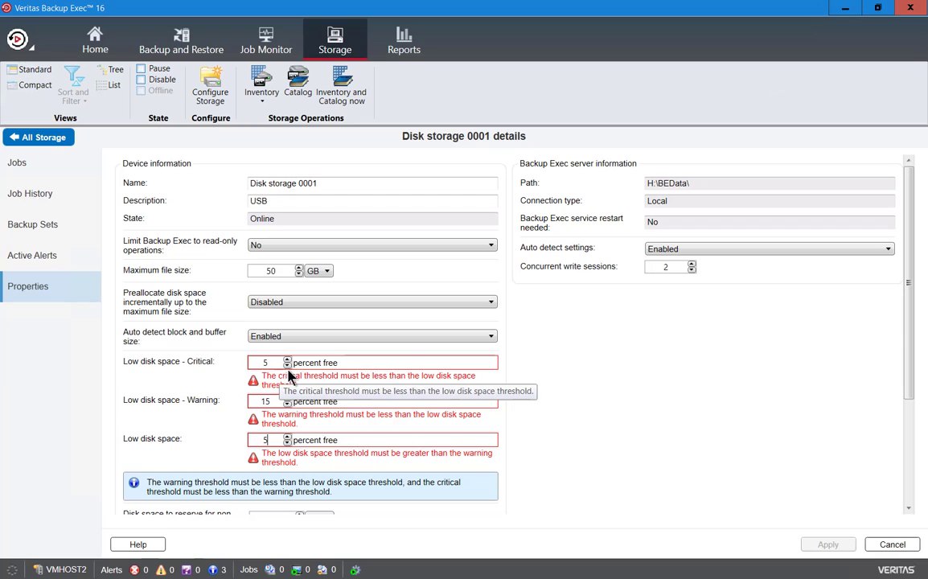
mouse_move(336, 373)
text(2)
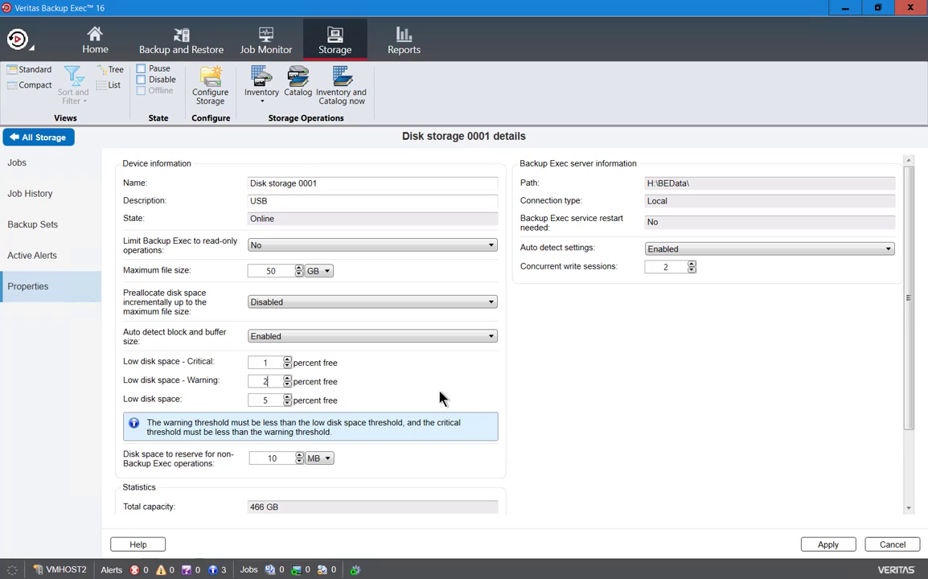
mouse_move(569, 451)
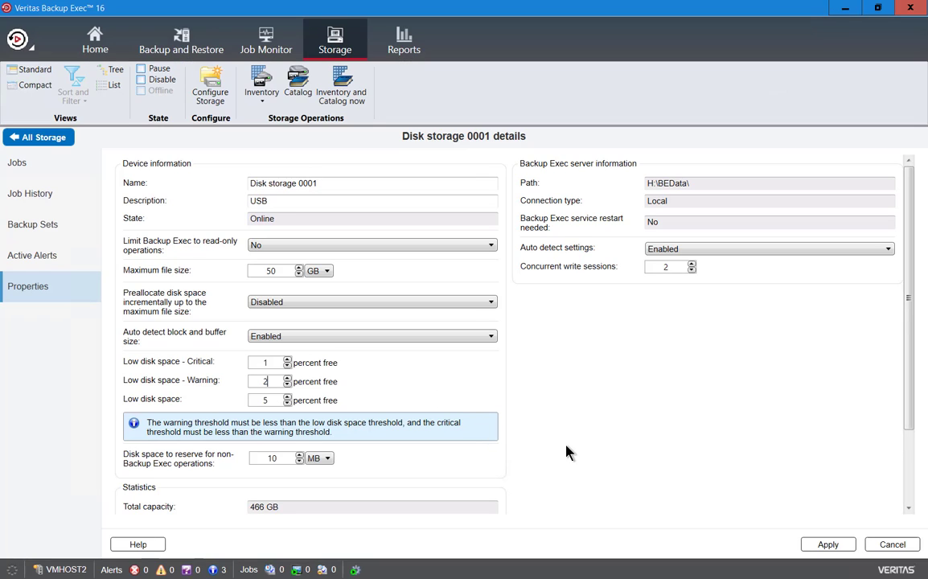
mouse_move(664, 461)
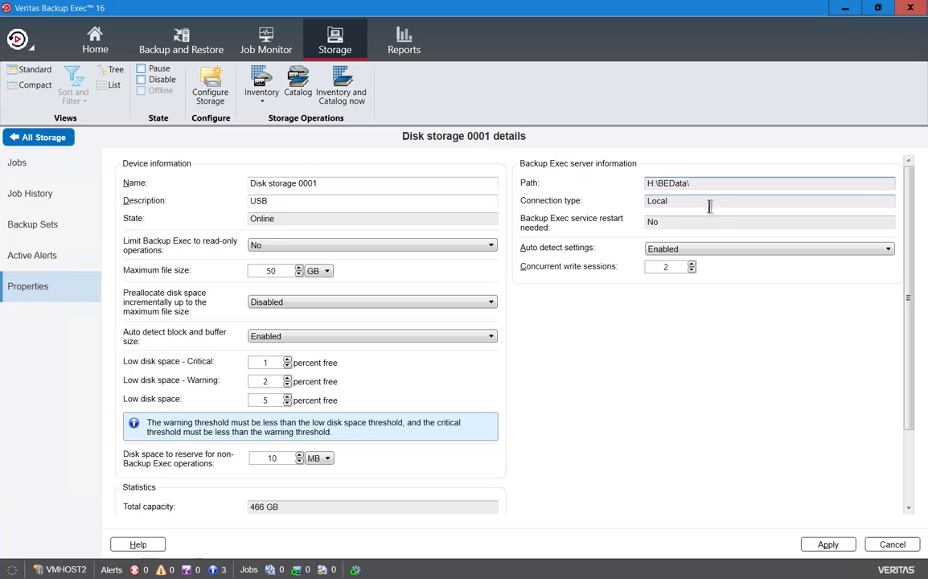
mouse_move(709, 221)
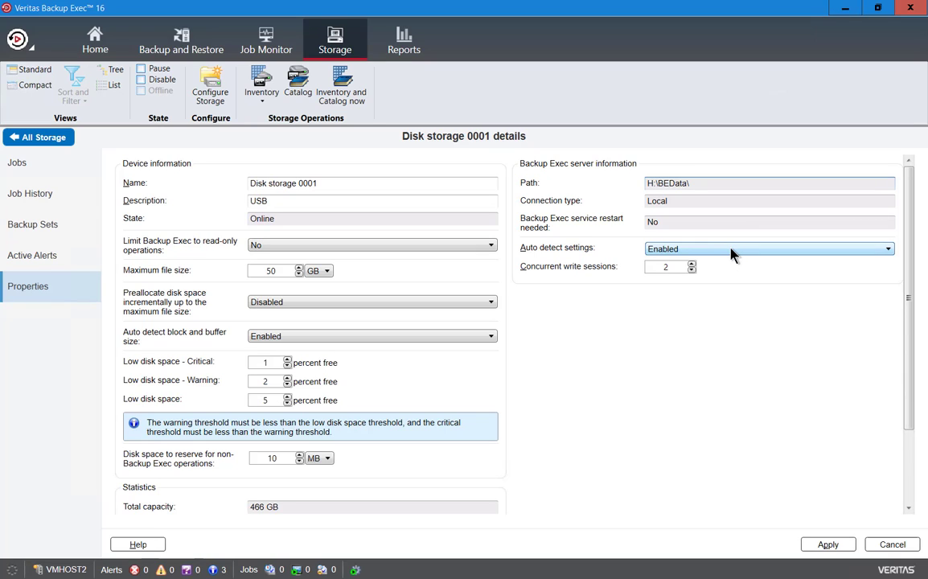
mouse_move(738, 338)
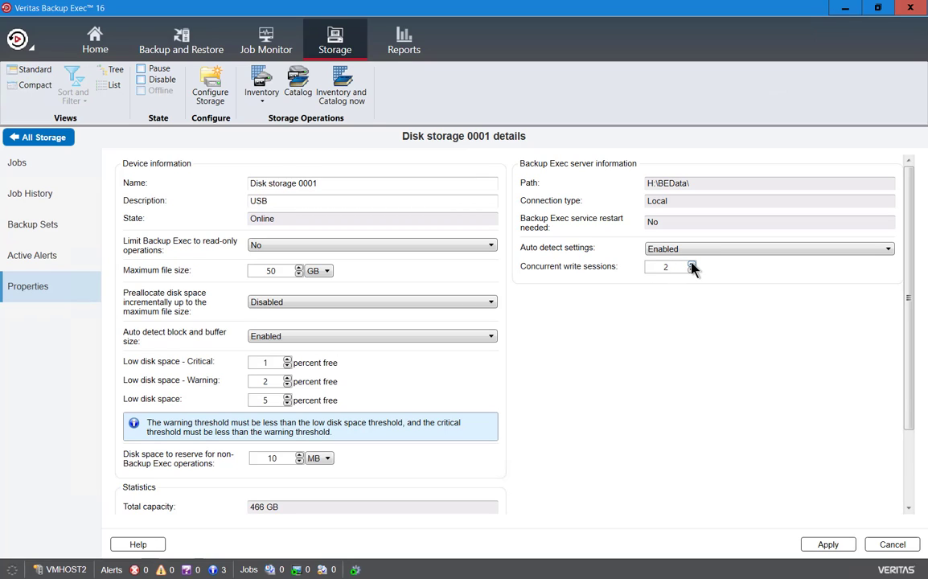
Step: Keep concurrent write sessions at 2 and apply the 5/2/1 percent thresholds
click(691, 264)
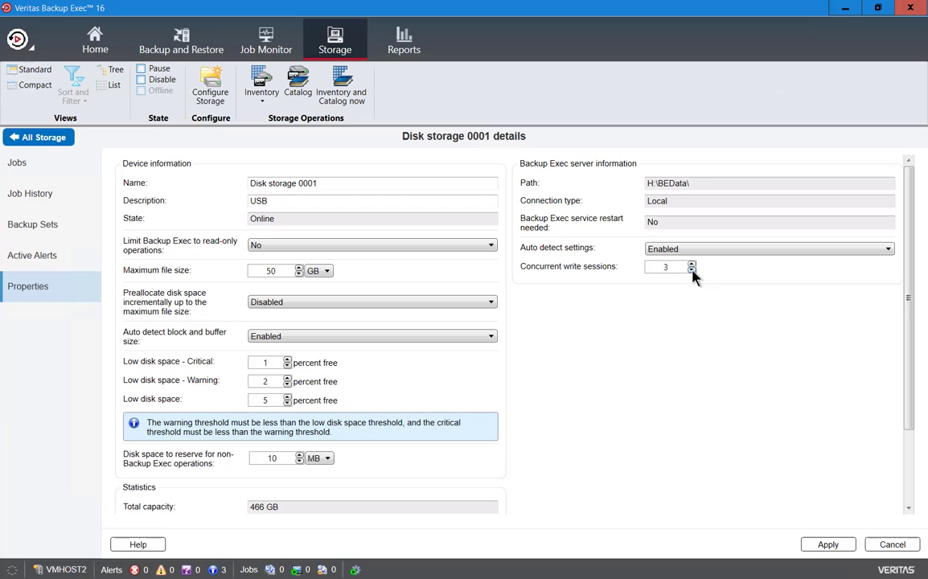
click(691, 270)
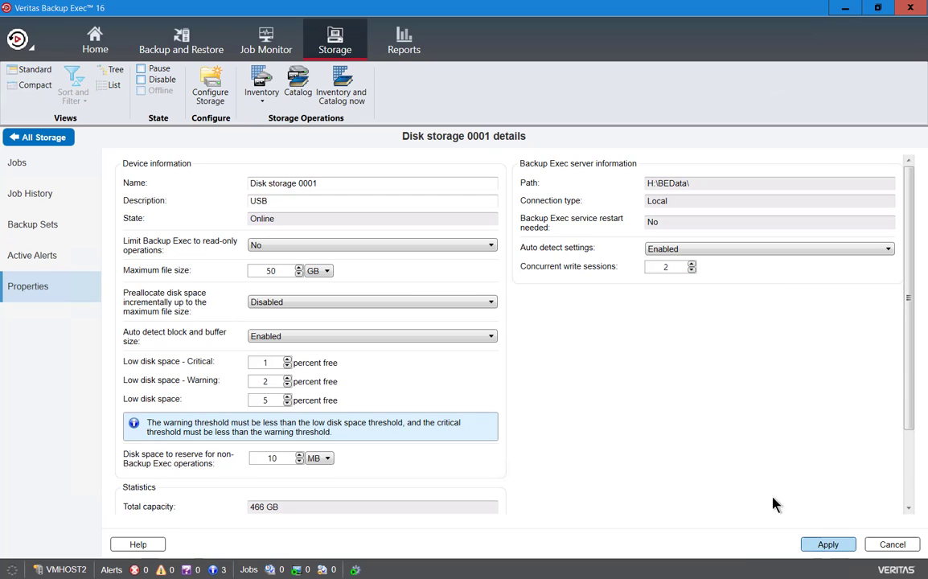
triple_click(373, 184)
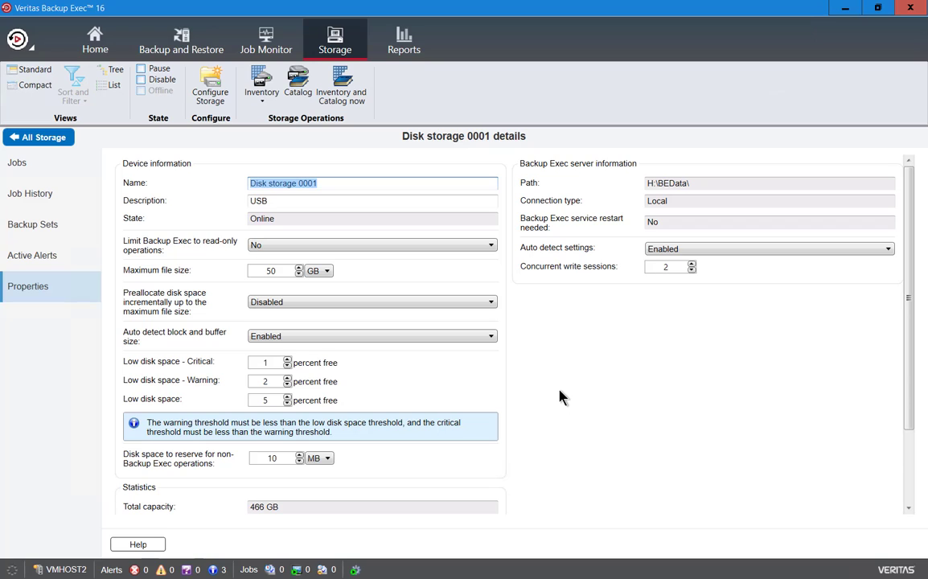
mouse_move(61, 191)
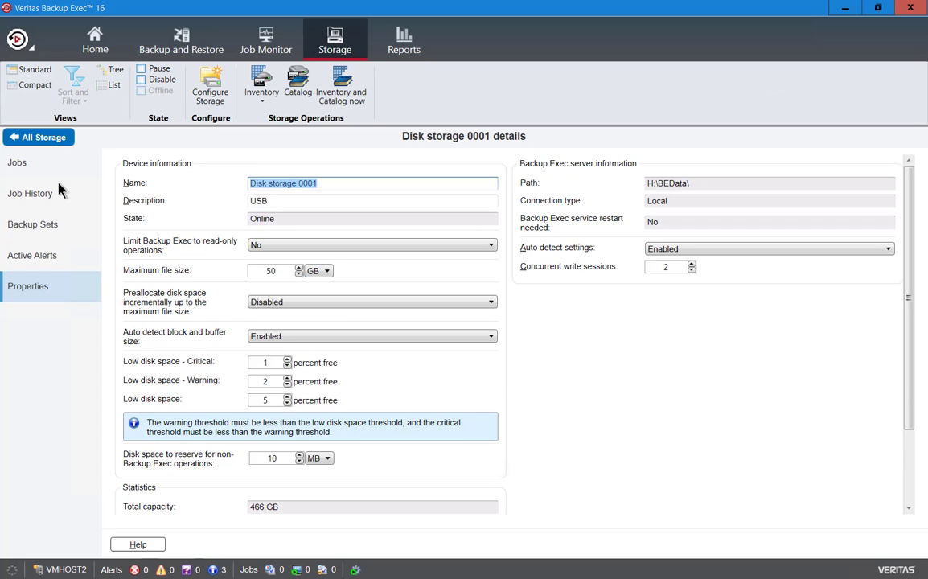
Step: Return to the All Storage list showing Disk storage 0001 online, 29.3 GB of 466 GB used
click(38, 136)
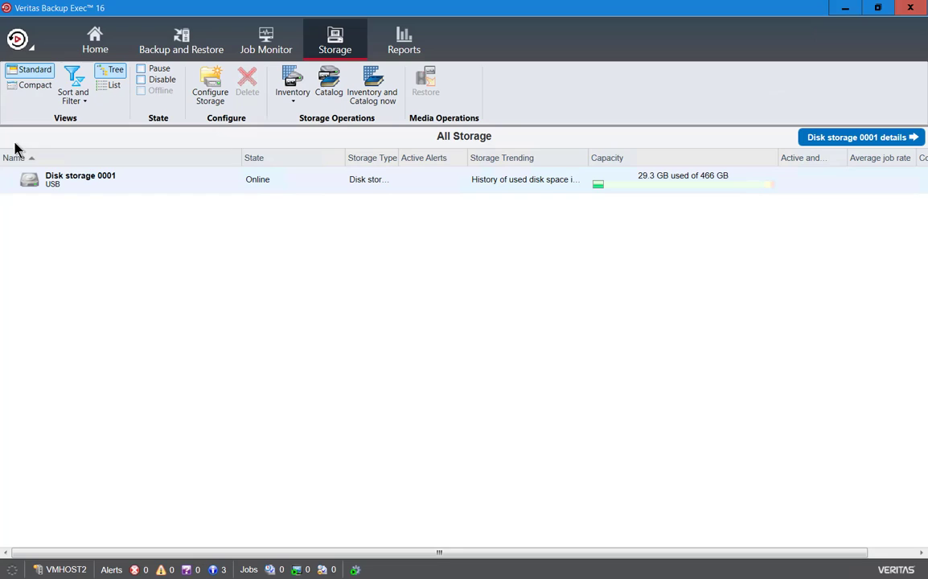
mouse_move(245, 247)
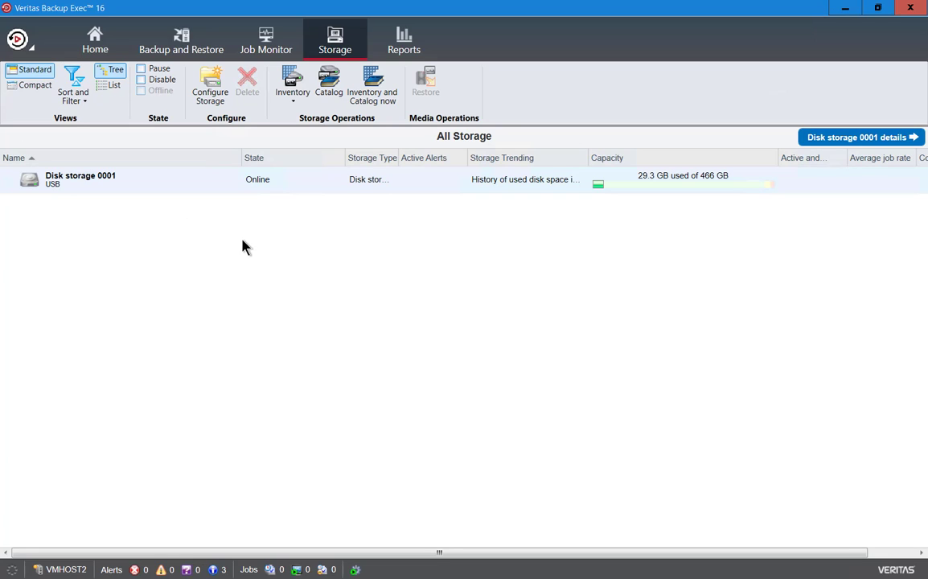
mouse_move(251, 273)
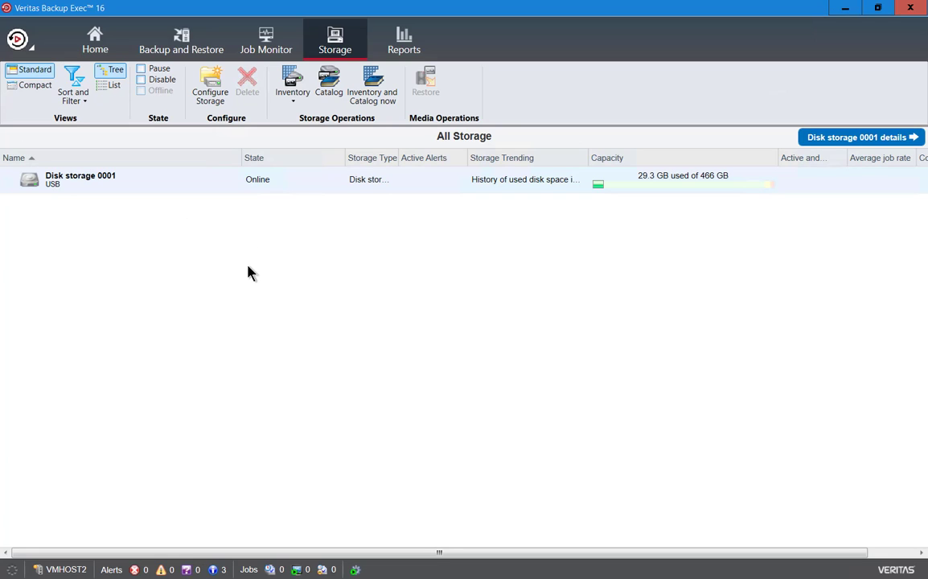
mouse_move(646, 199)
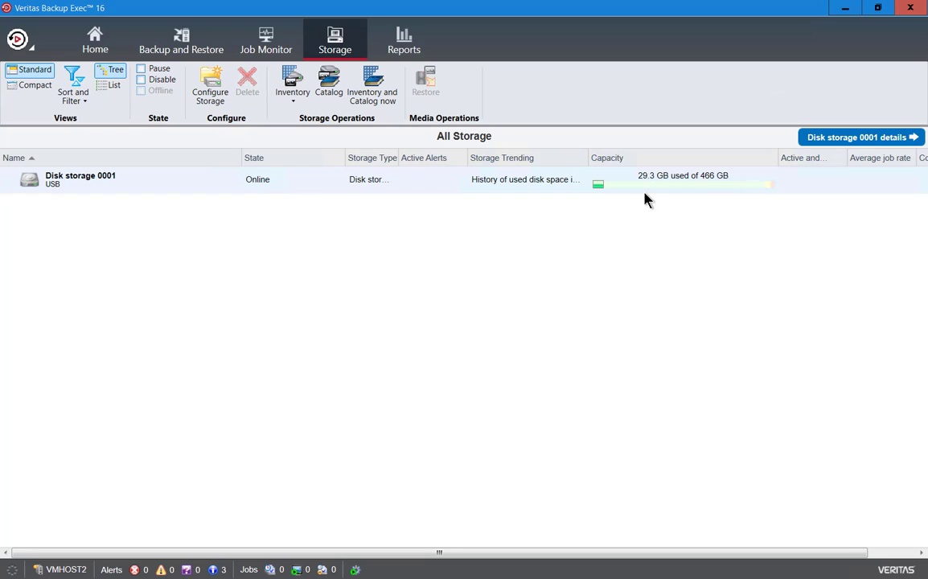
mouse_move(649, 190)
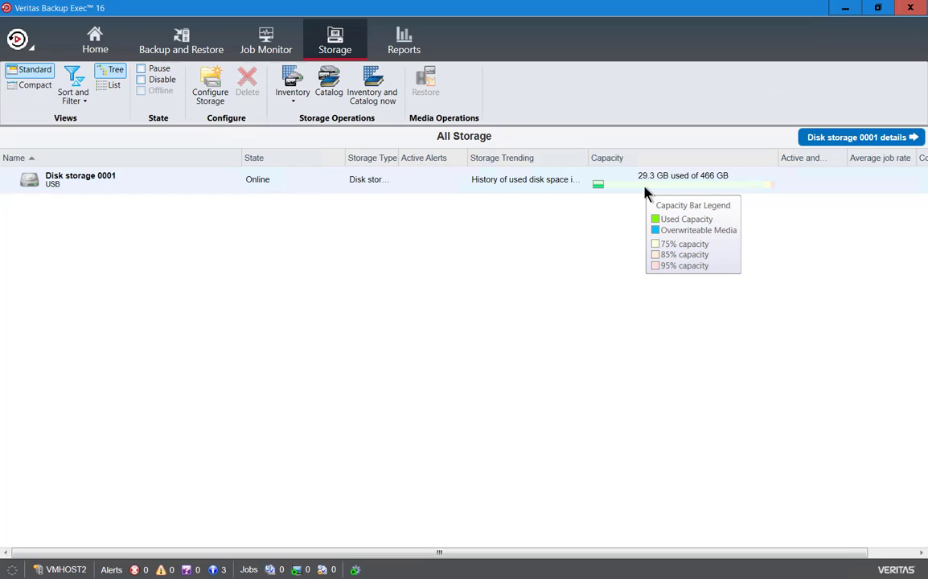
mouse_move(711, 191)
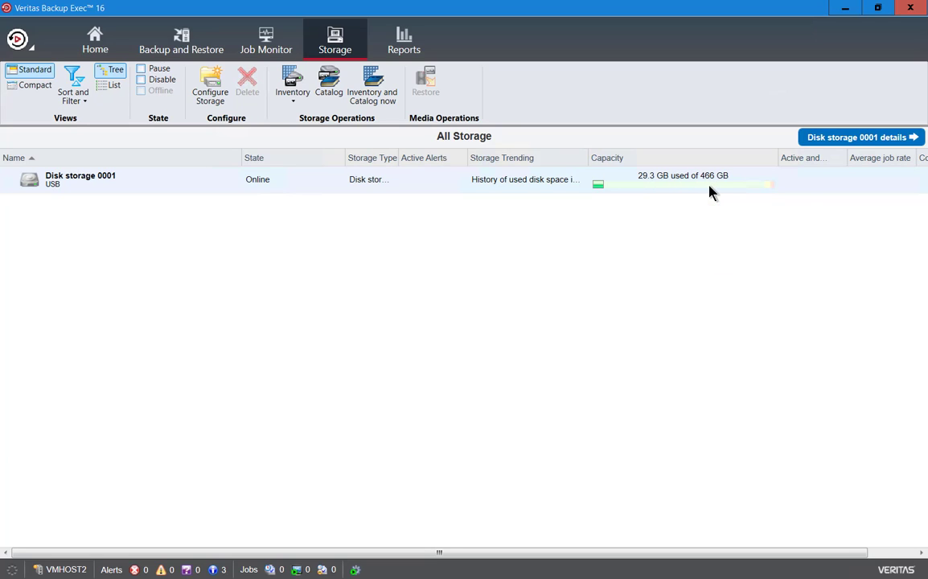
mouse_move(715, 185)
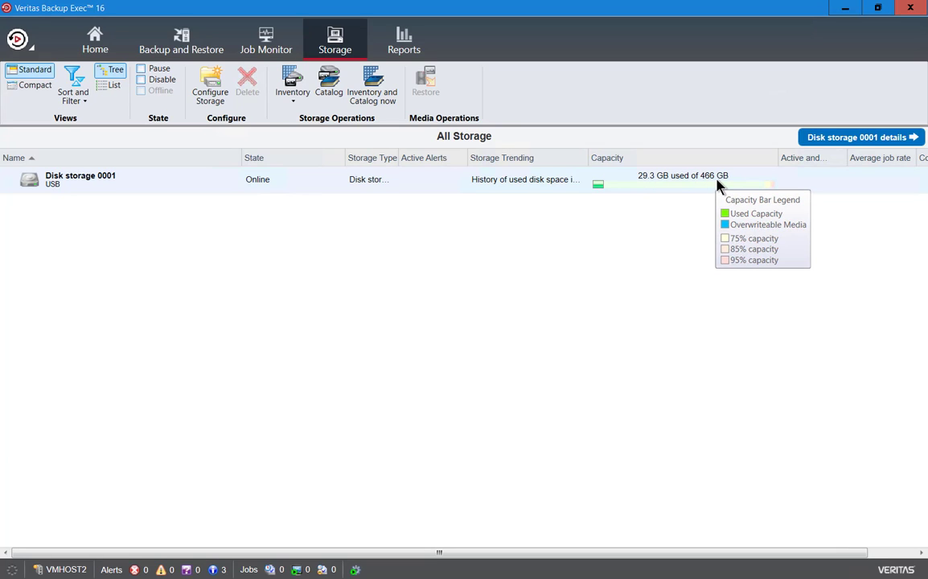